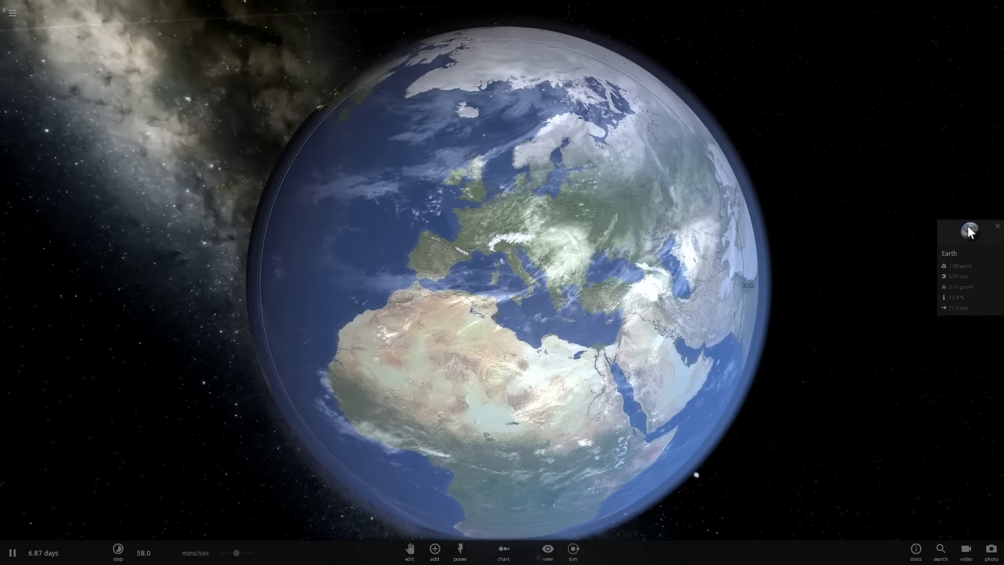
# Expand Earth's info card into its full Basic properties with density 5.51 g/cm³.
pyautogui.click(969, 229)
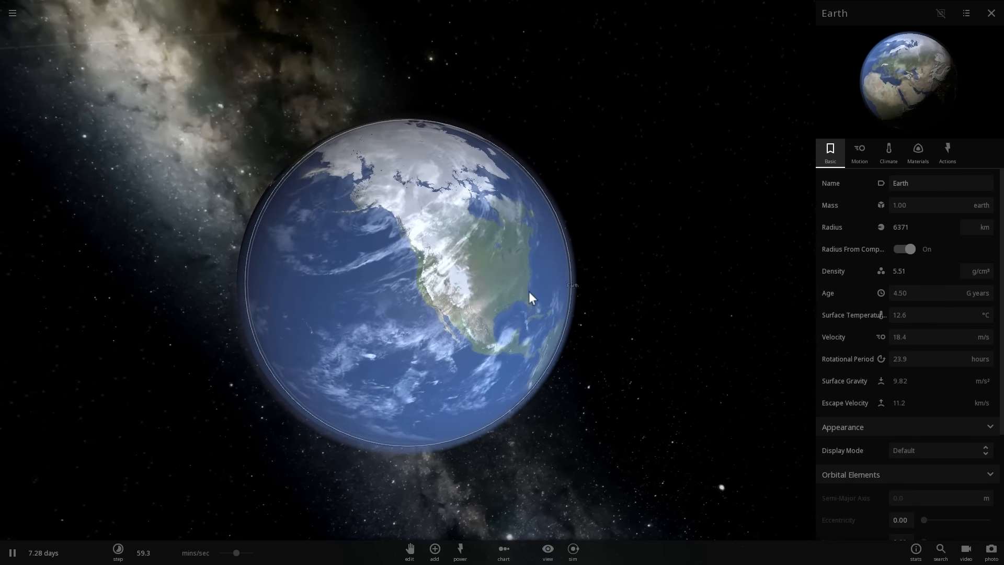
pyautogui.click(922, 270)
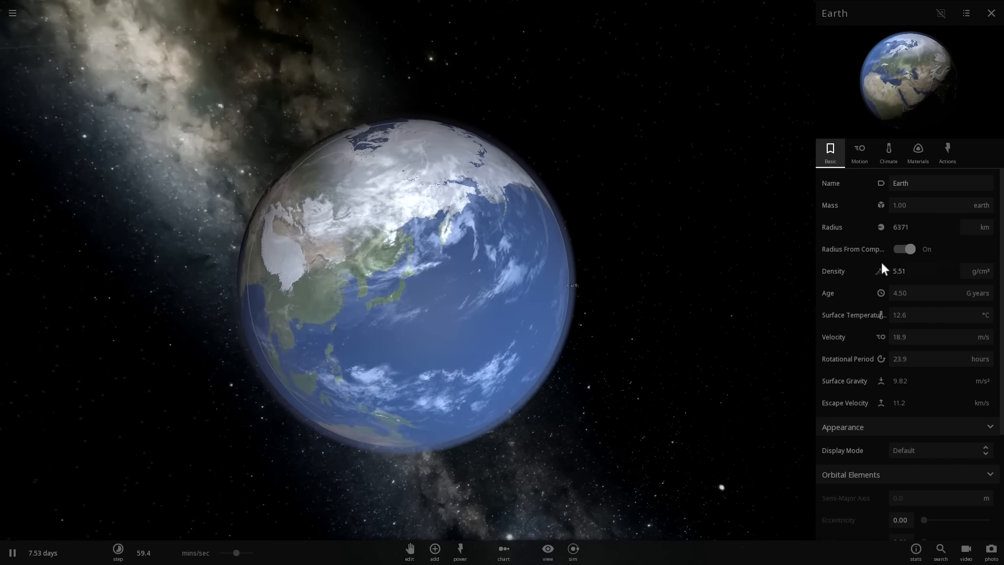
# Set Earth's density to 13.0 g/cm³, shrinking its radius to 4787 km.
pyautogui.click(908, 269)
pyautogui.write('682')
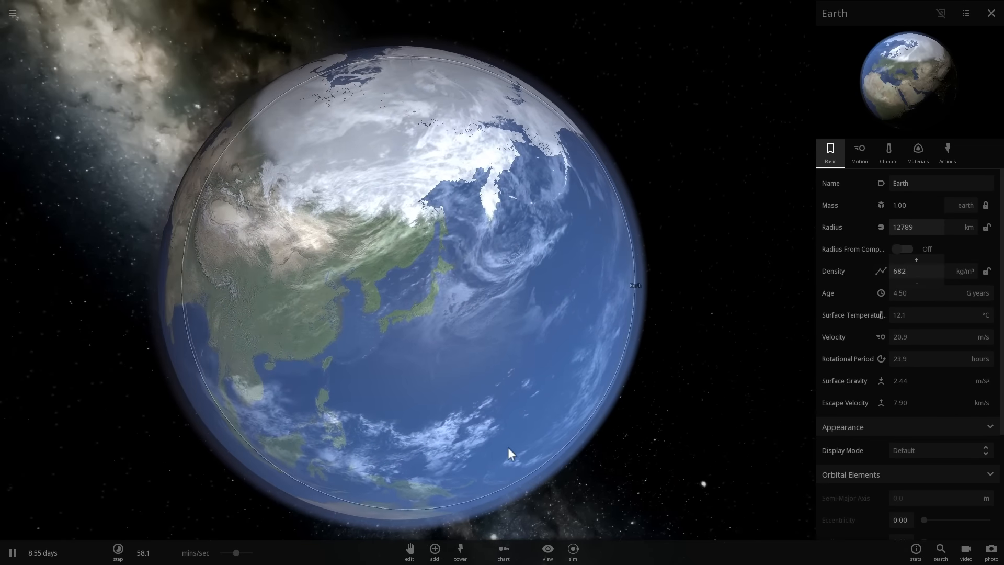
pyautogui.click(433, 549)
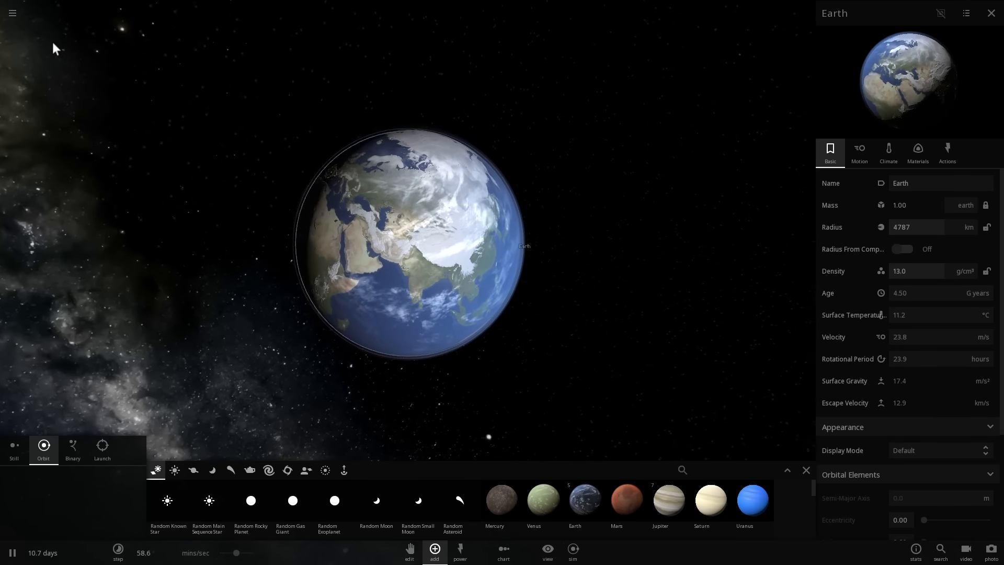
# Load the saved Solar System simulation from the main menu.
pyautogui.click(12, 13)
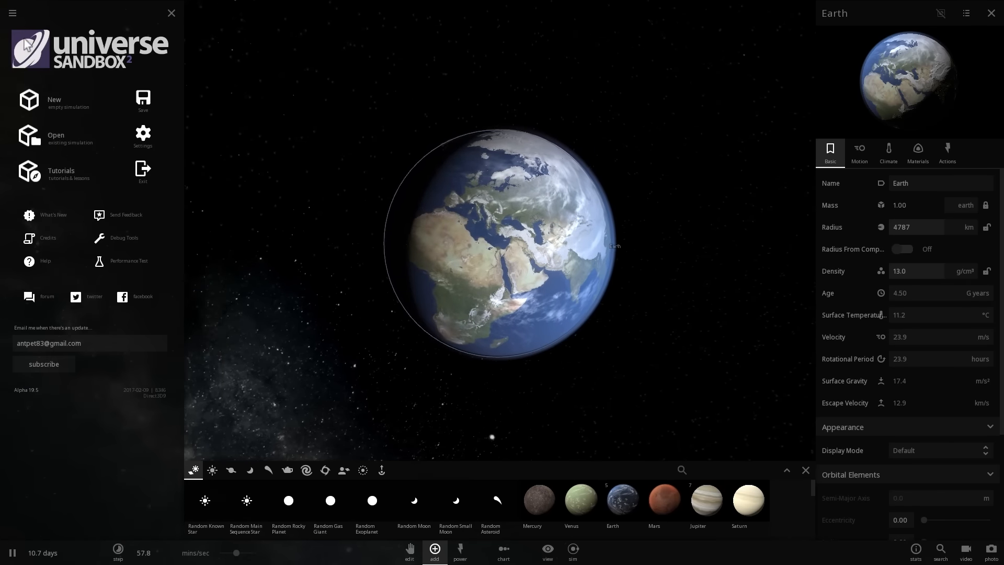
pyautogui.click(55, 136)
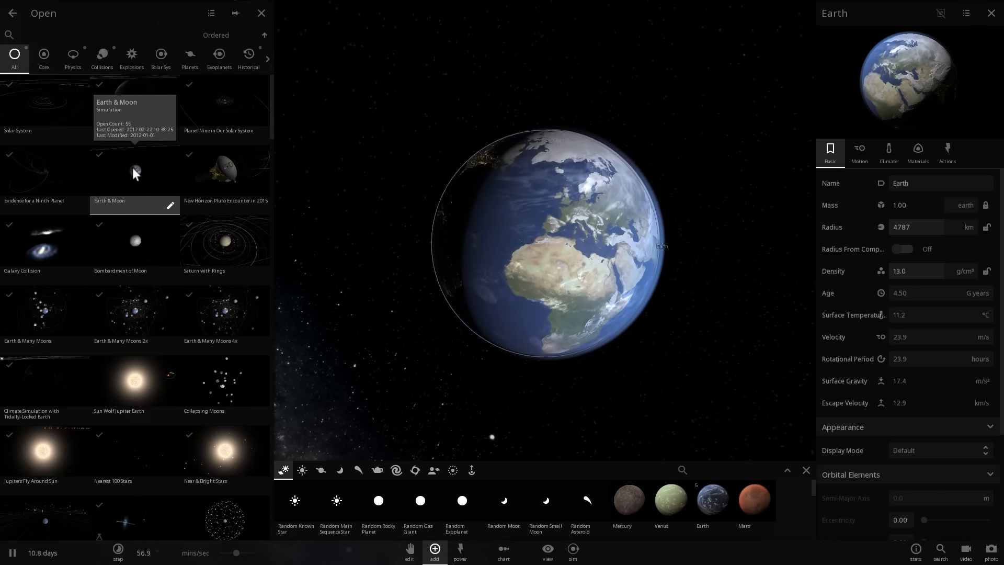
pyautogui.moveTo(45, 105)
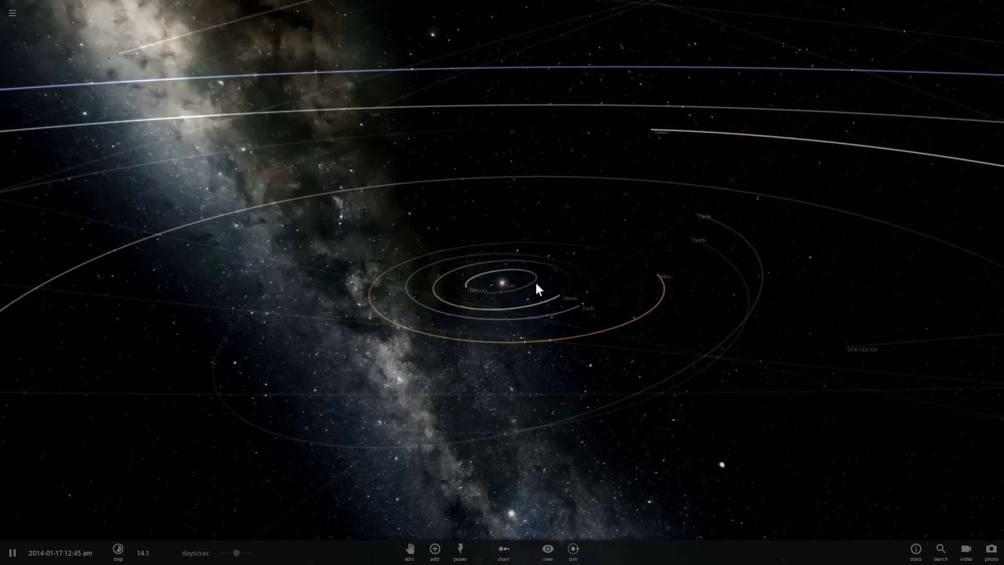
# Inspect Mercury's detailed properties and its material composition.
pyautogui.click(501, 284)
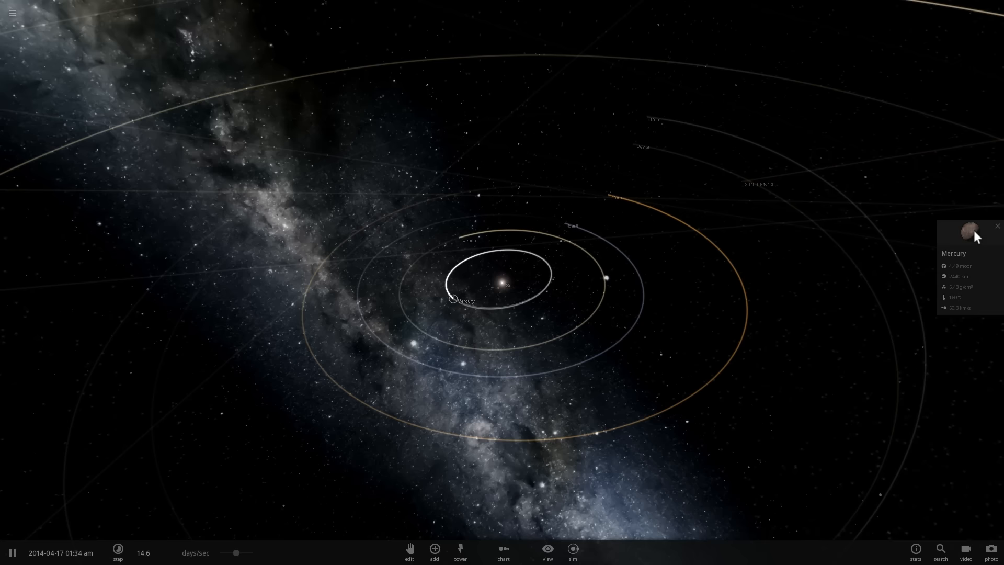
pyautogui.click(968, 232)
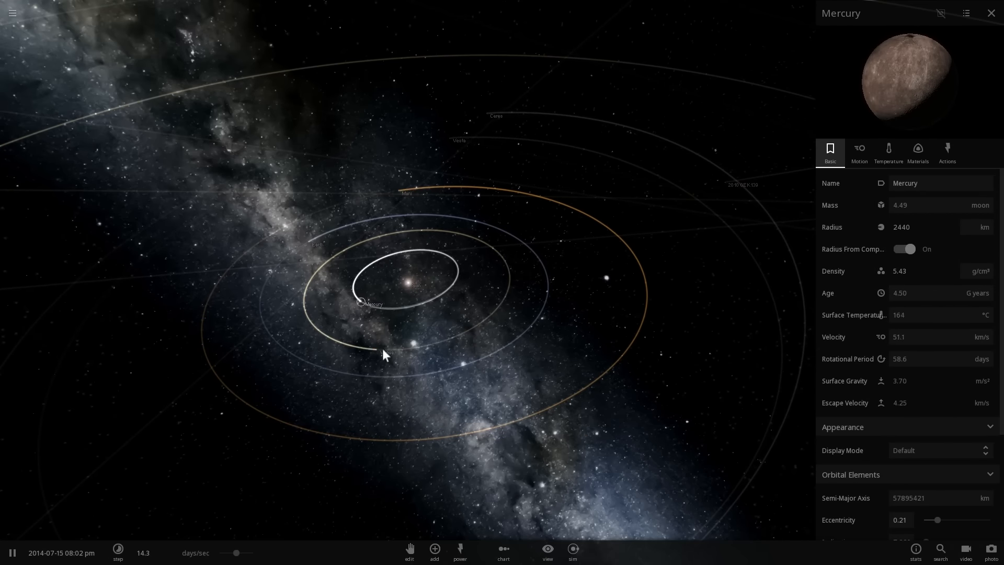
pyautogui.click(917, 152)
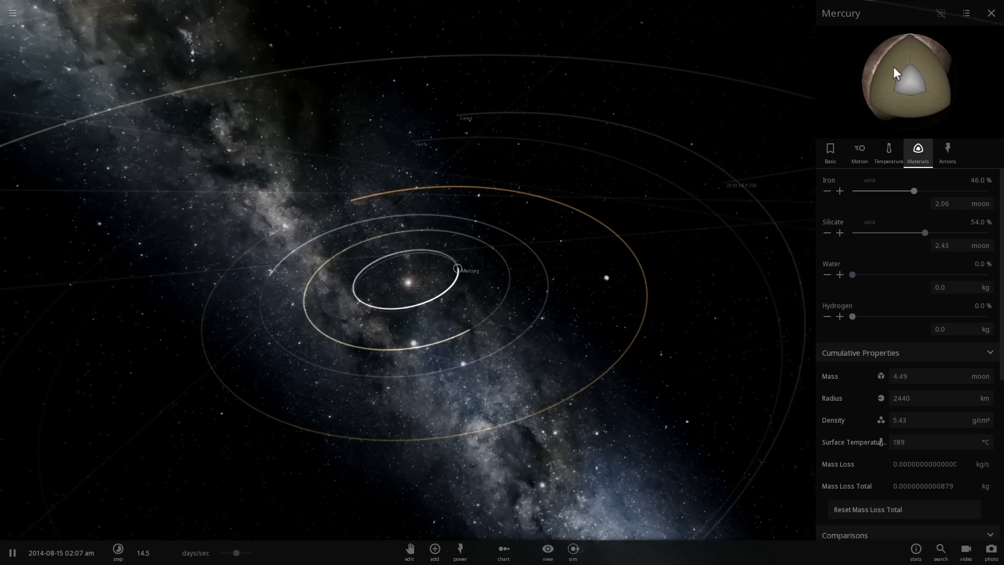
# Compare Venus's basic properties and density, then select Mars.
pyautogui.click(509, 281)
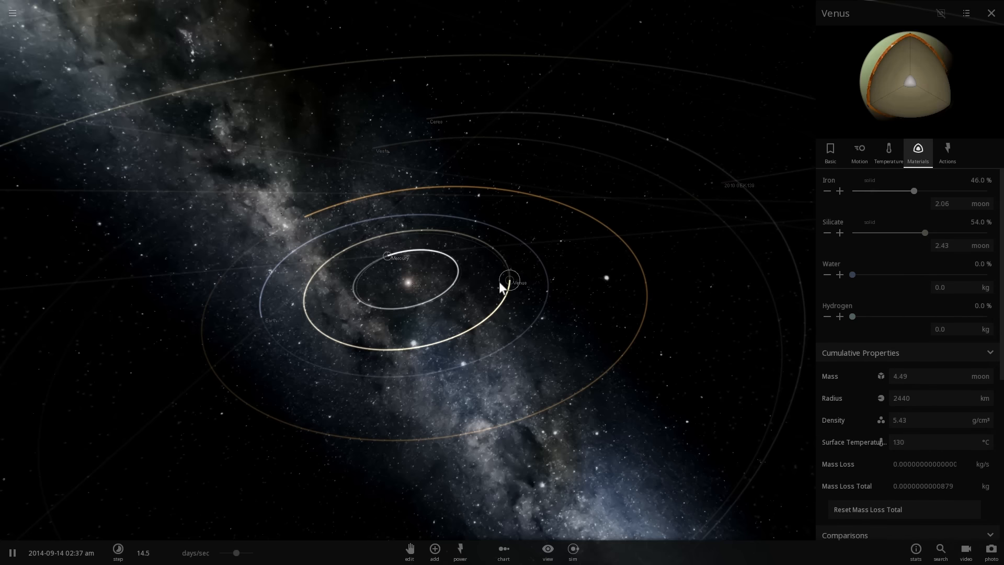
pyautogui.click(829, 152)
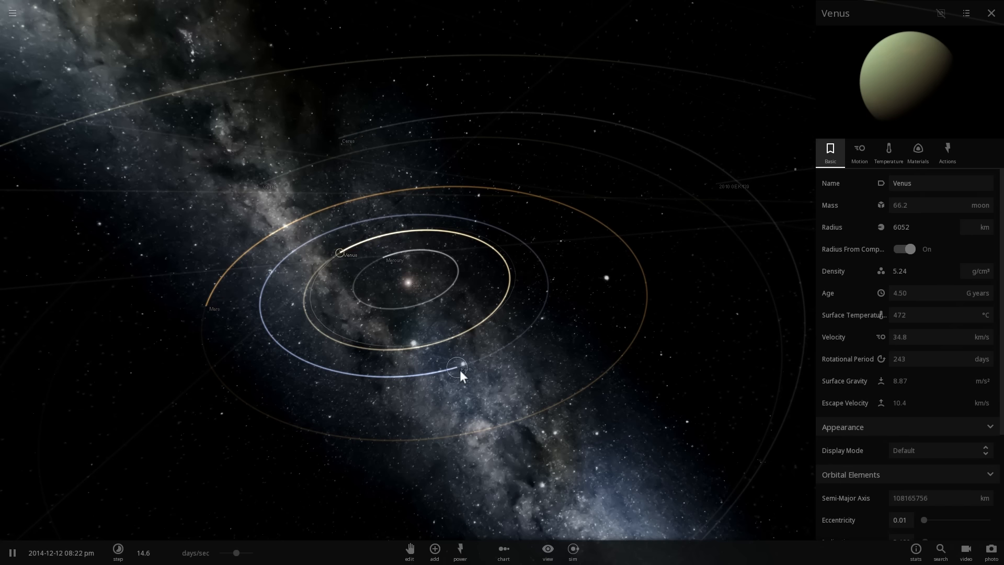
pyautogui.click(458, 367)
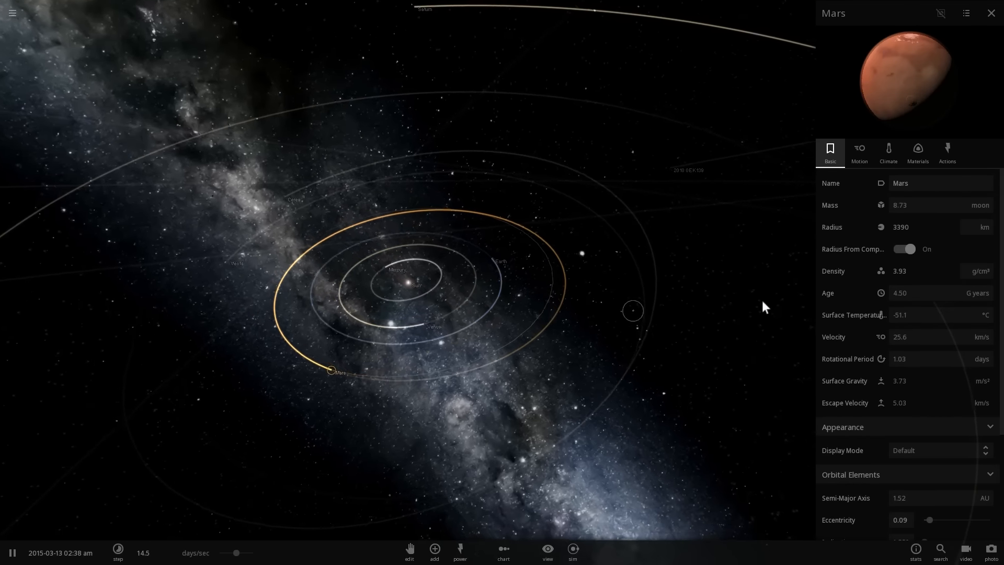
# View Mars's makeup of 10% iron and 90% silicate while zooming in close.
pyautogui.click(918, 150)
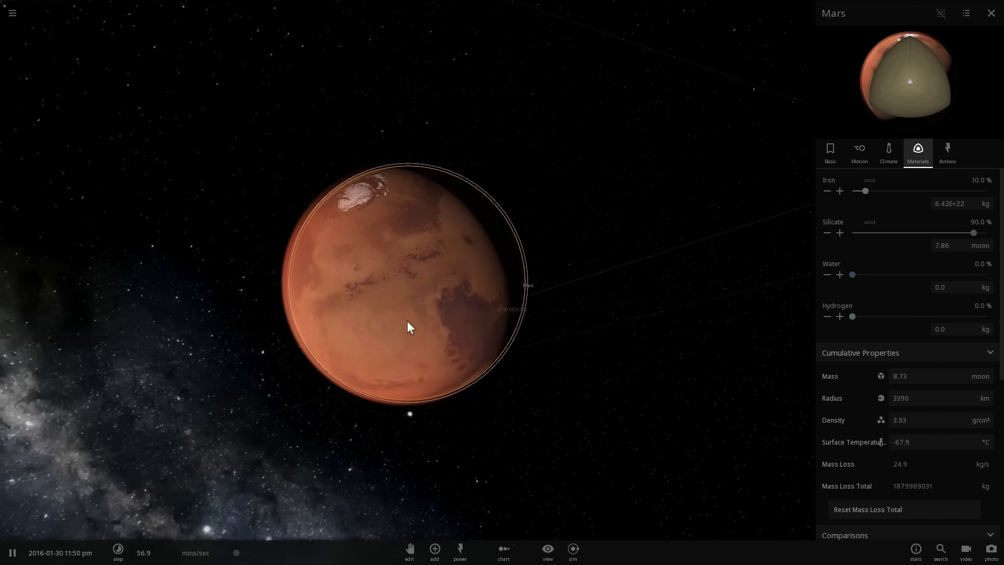
pyautogui.scroll(-3)
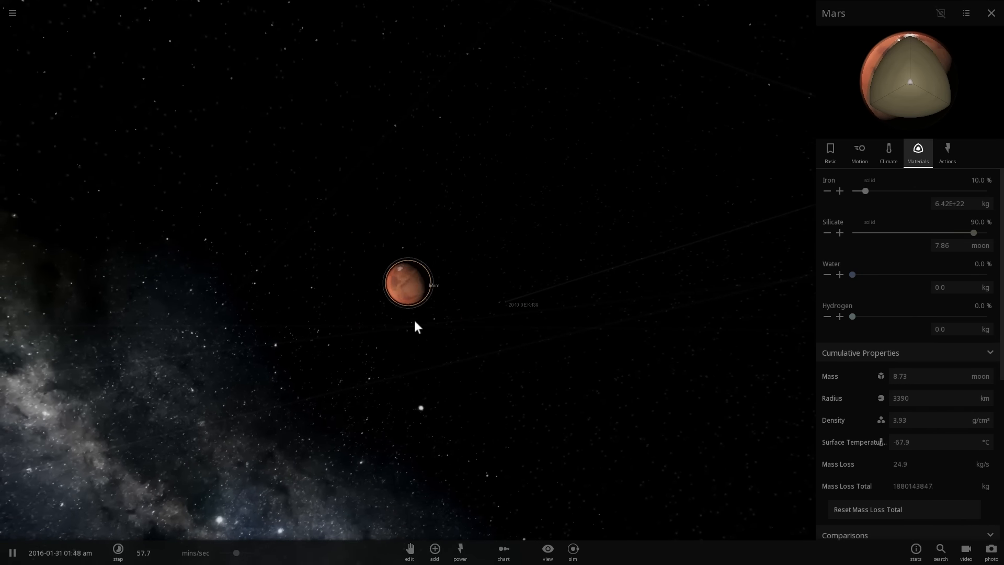
pyautogui.scroll(3)
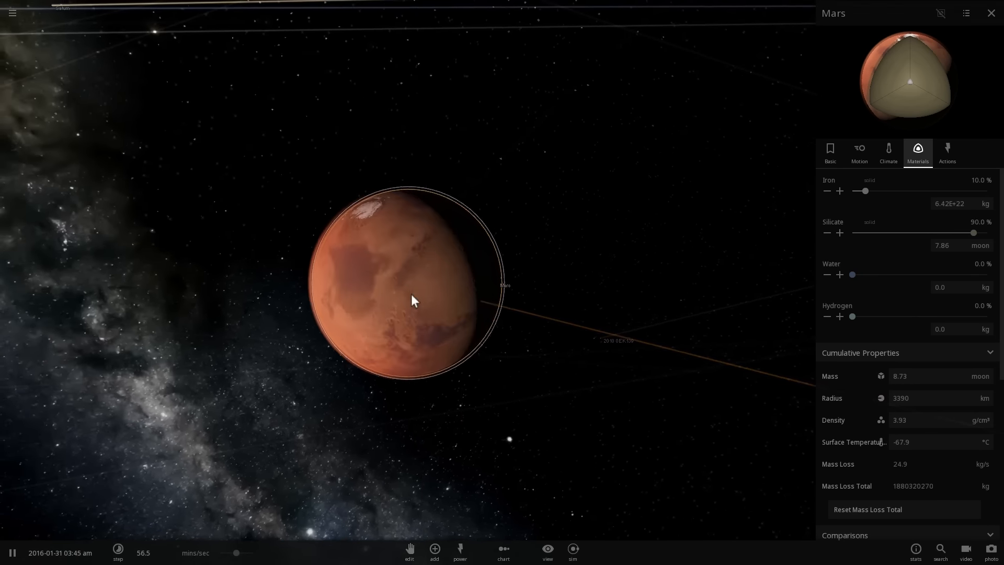
pyautogui.scroll(-3)
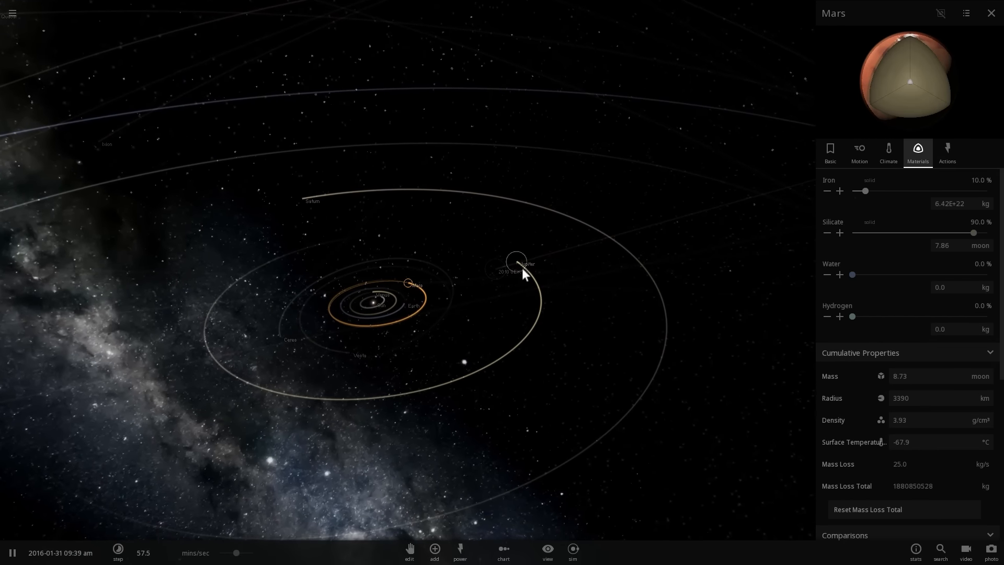
# Raise Jupiter's density to 5.51 g/cm³, shrinking it to 43489 km, and move to Saturn.
pyautogui.click(517, 260)
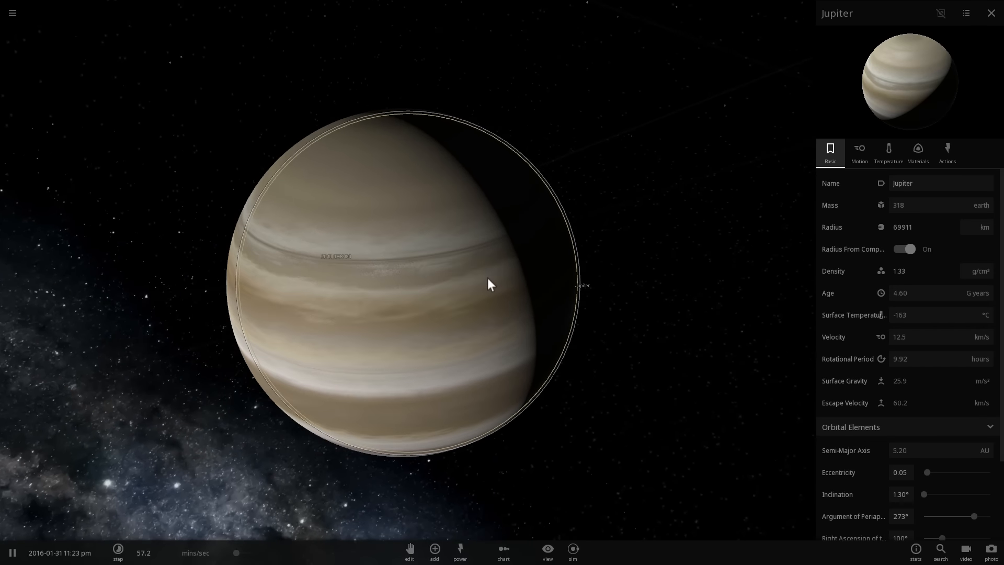
pyautogui.click(923, 270)
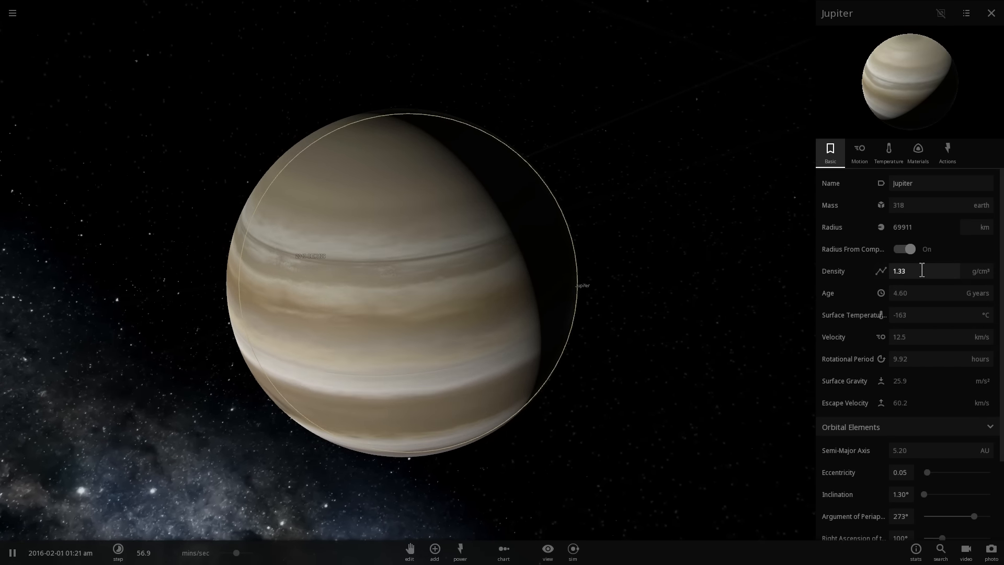
pyautogui.write('5.51')
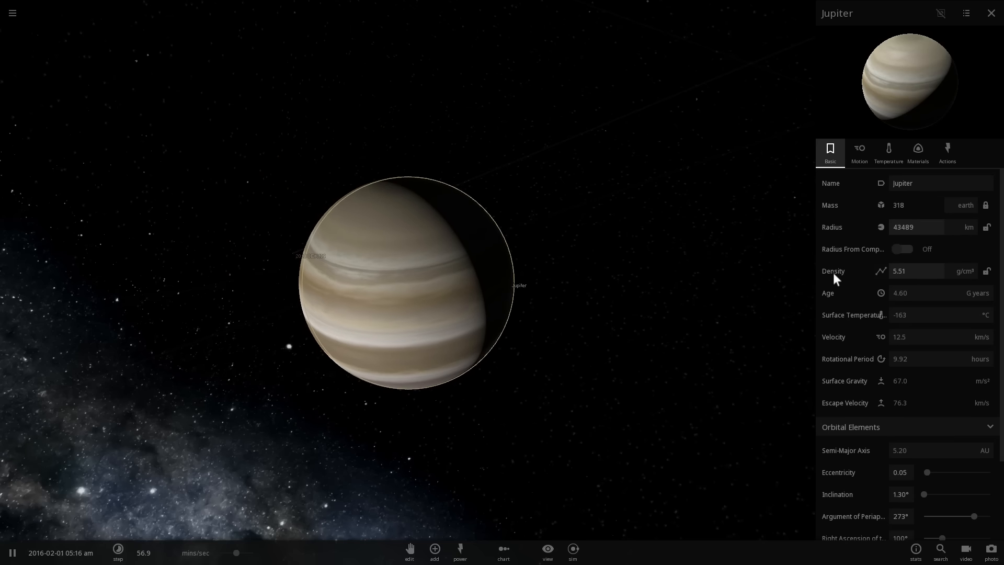
pyautogui.click(433, 549)
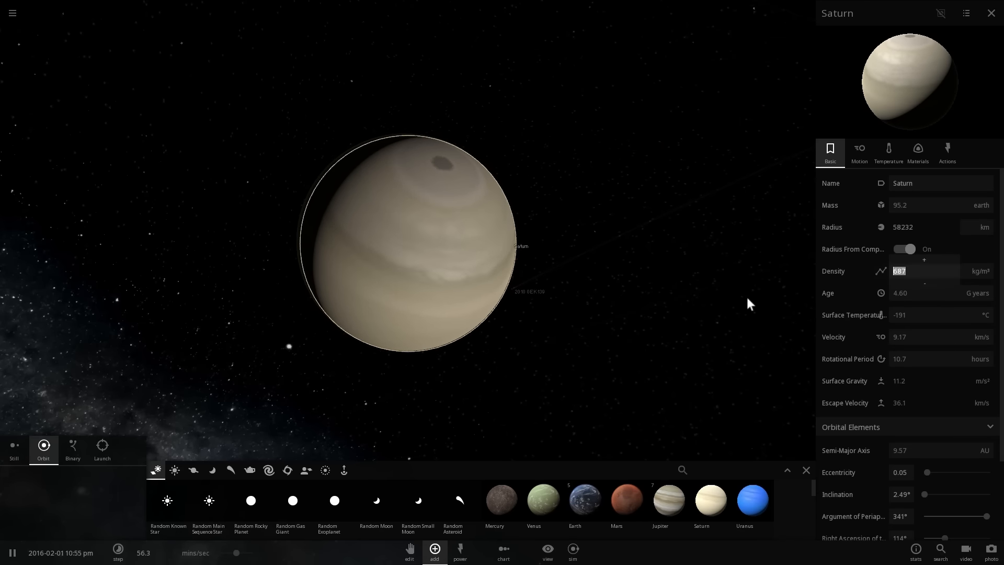
# Check Saturn's density and composition, then zoom out toward Uranus's orbit.
pyautogui.write('5510')
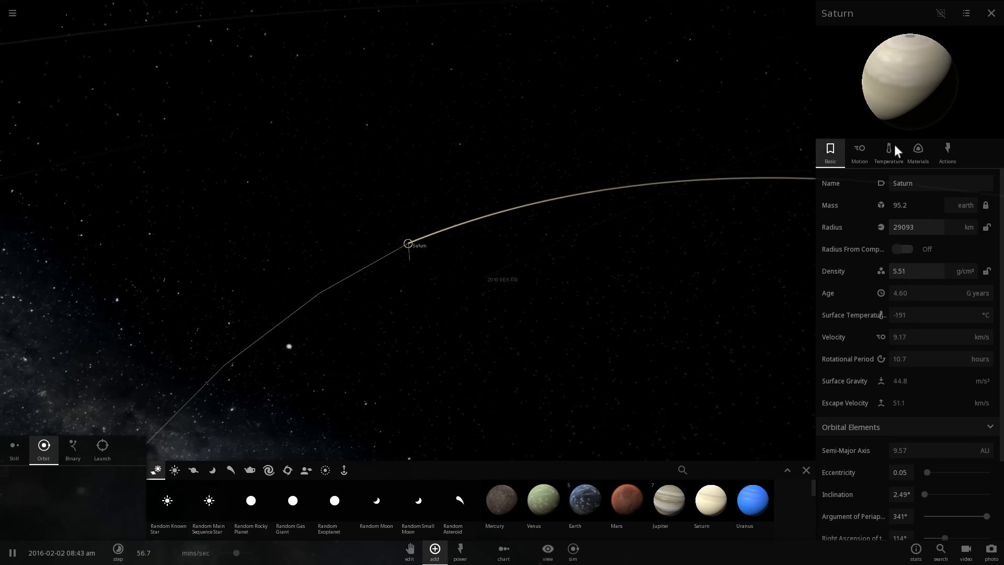
pyautogui.click(917, 152)
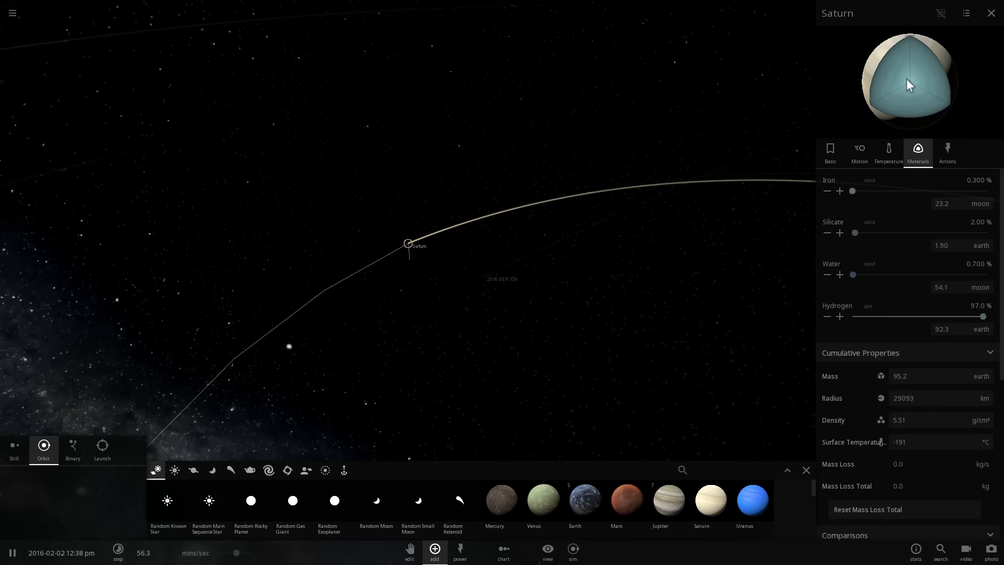
pyautogui.moveTo(880, 51)
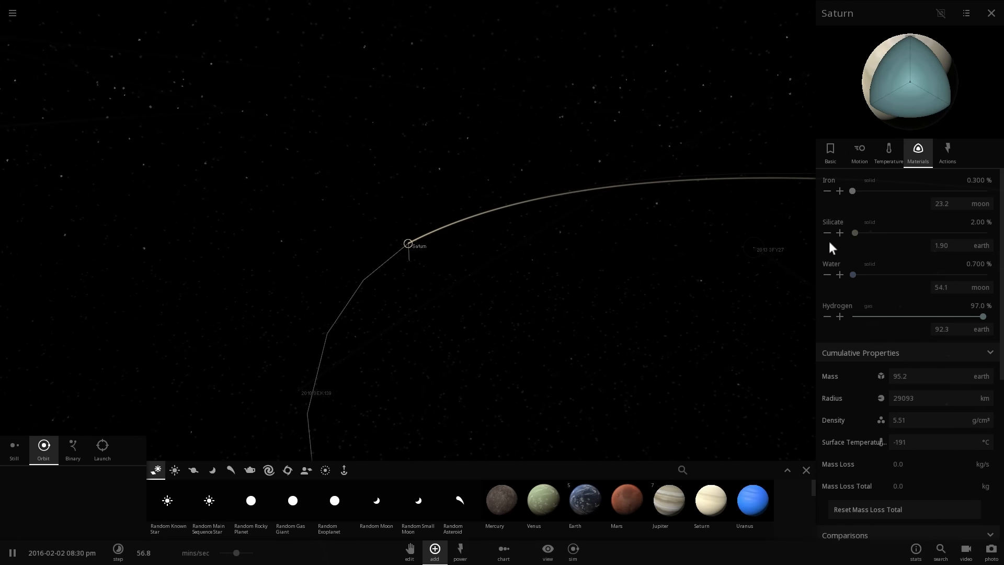
pyautogui.click(829, 152)
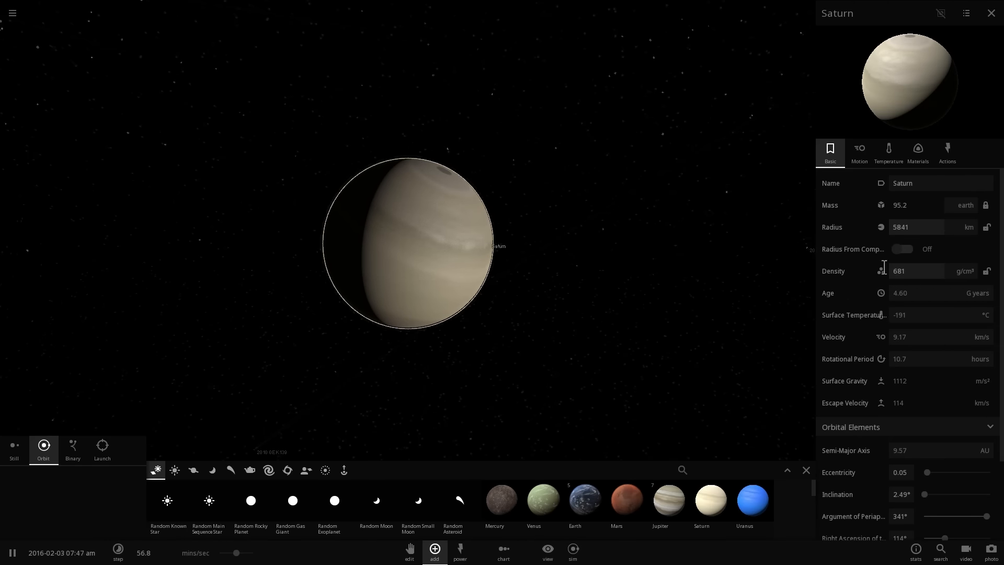
pyautogui.scroll(3)
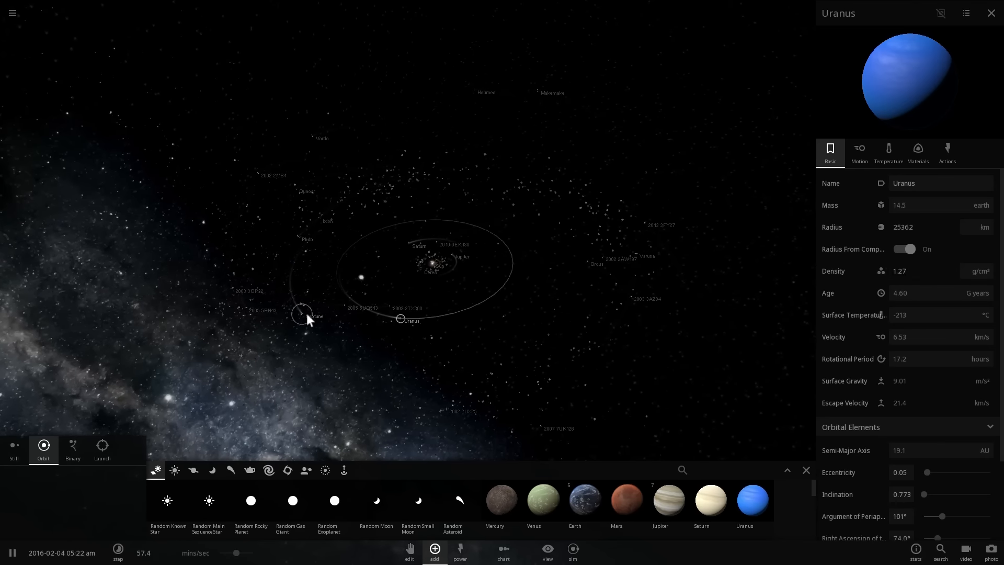
# Focus on Neptune and review its mostly-water material composition.
pyautogui.click(301, 314)
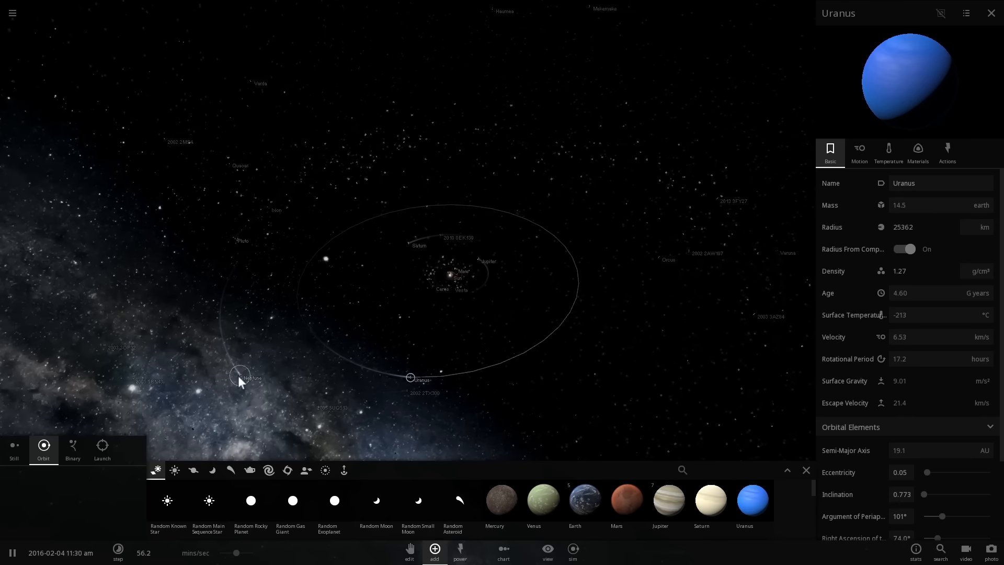
pyautogui.click(238, 376)
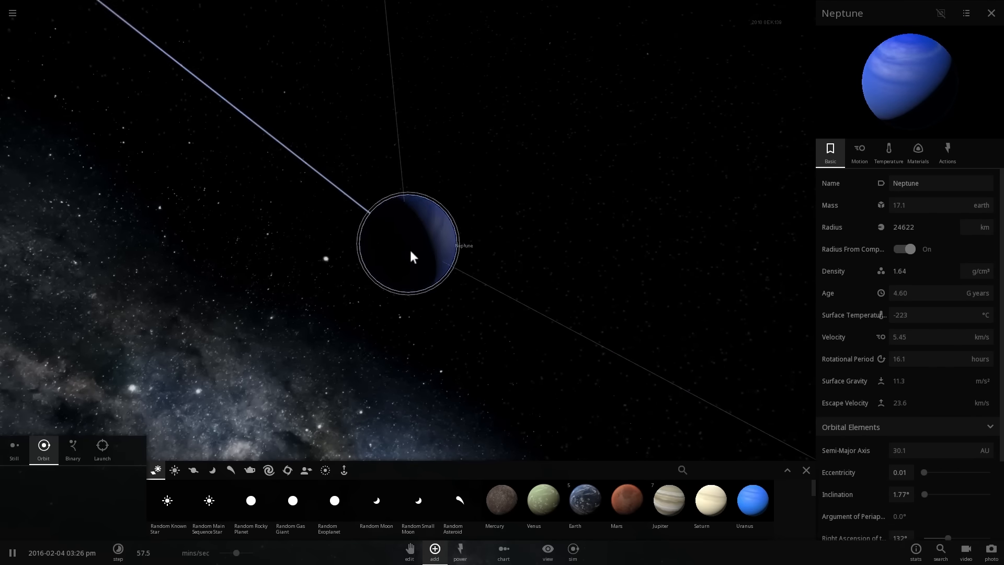
pyautogui.click(917, 153)
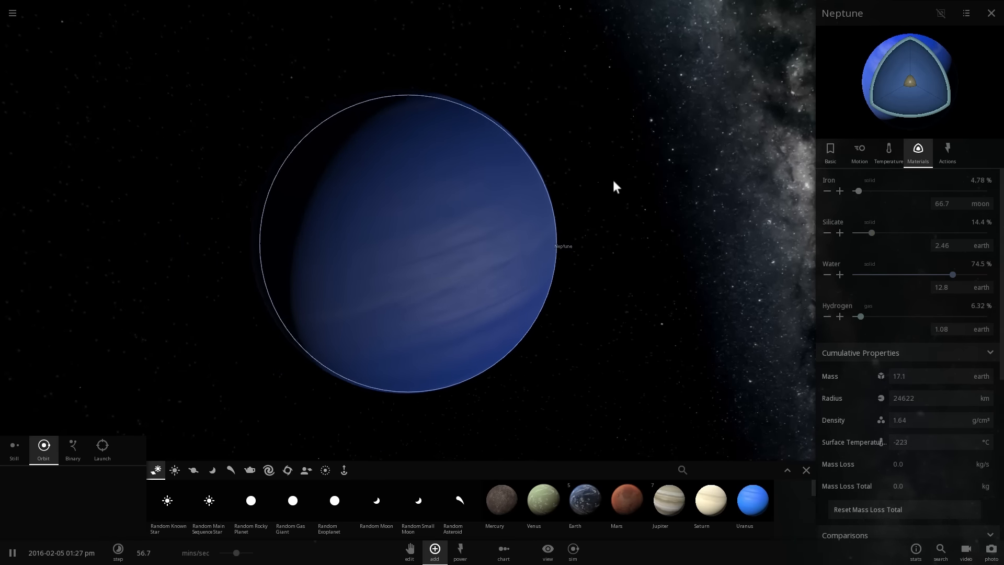
pyautogui.scroll(-3)
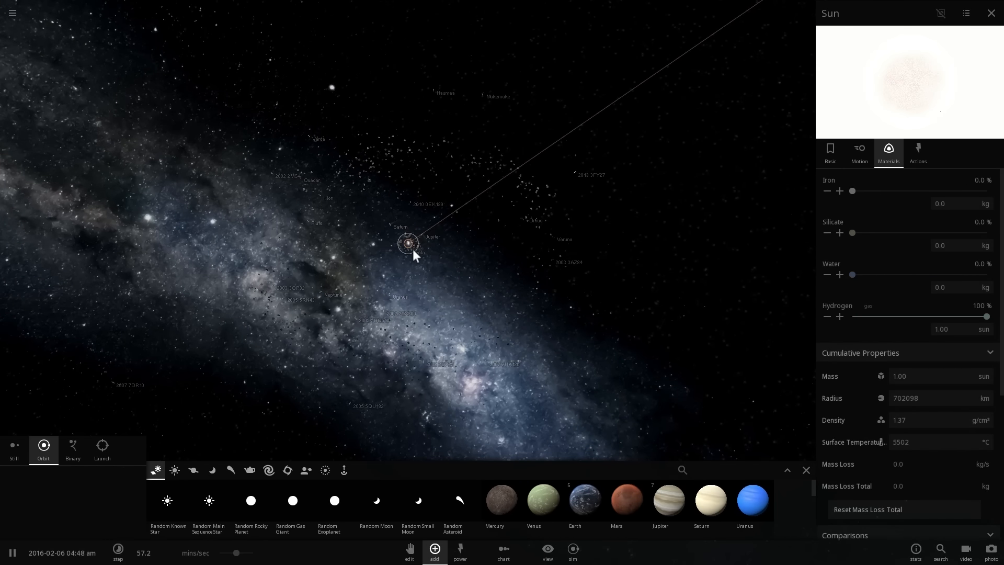
# Select Earth to show its 24.7% iron and 75.3% silicate composition.
pyautogui.click(386, 258)
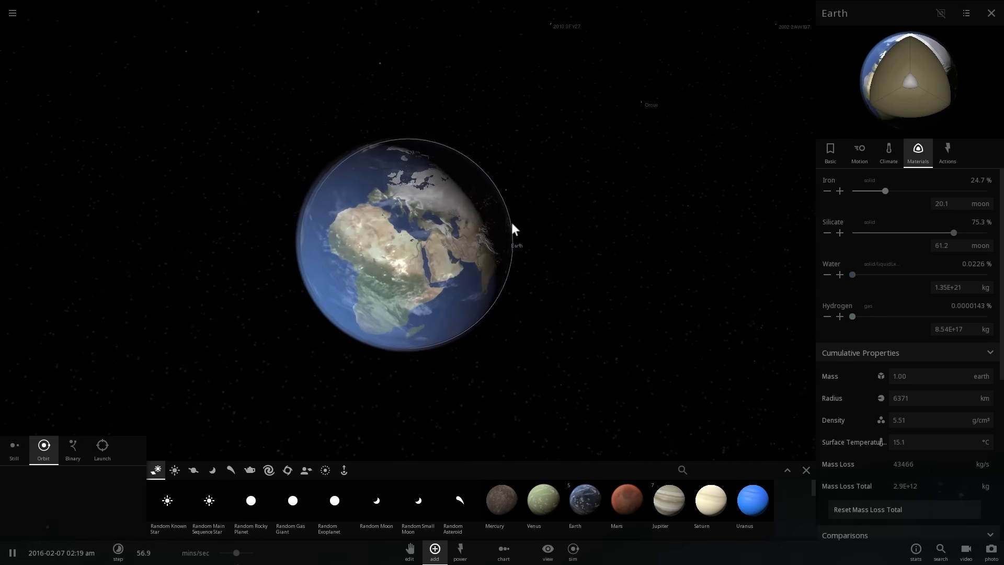
# Turn on Earth's magnetosphere in the Magnetic Fields section.
pyautogui.scroll(3)
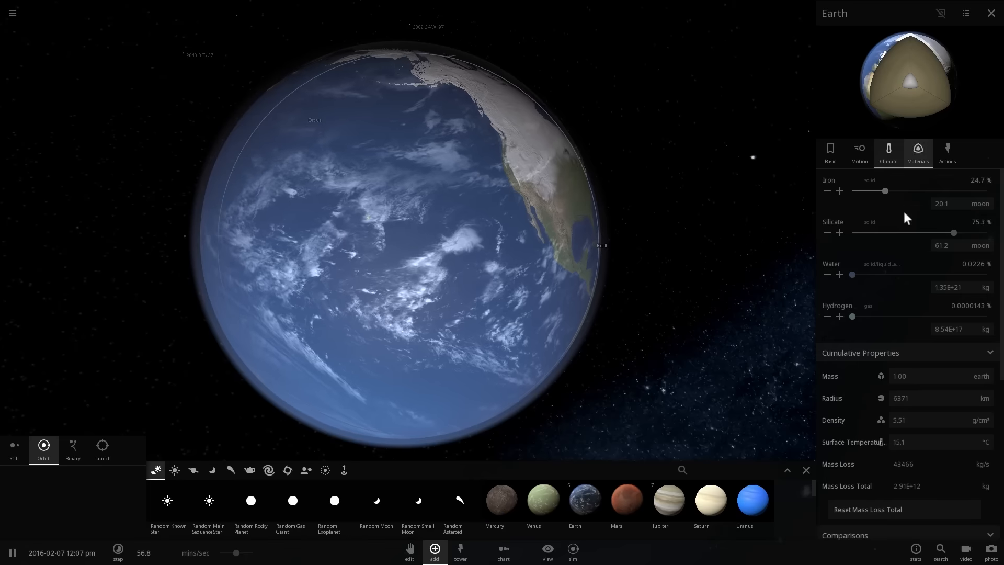
pyautogui.scroll(-3)
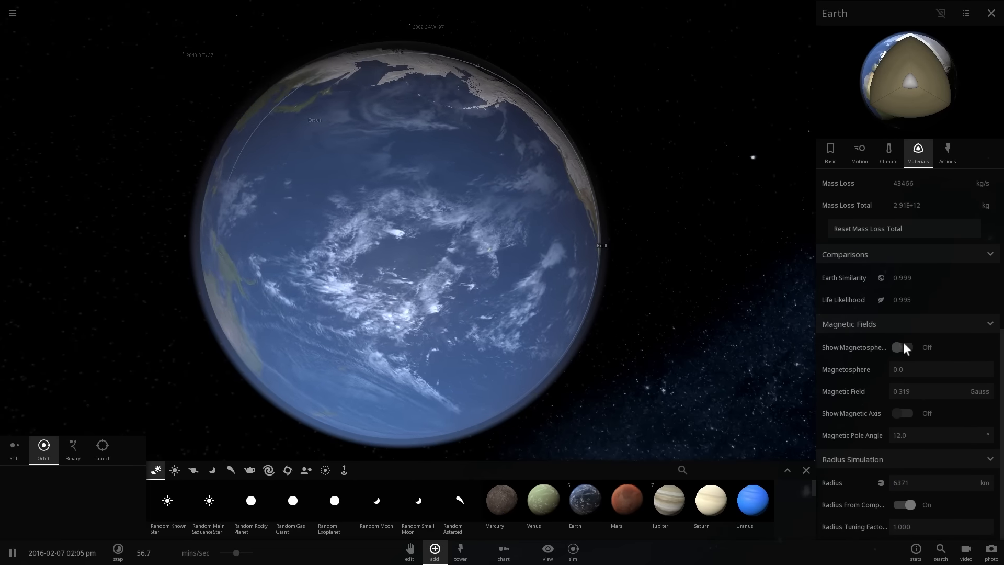
pyautogui.click(903, 348)
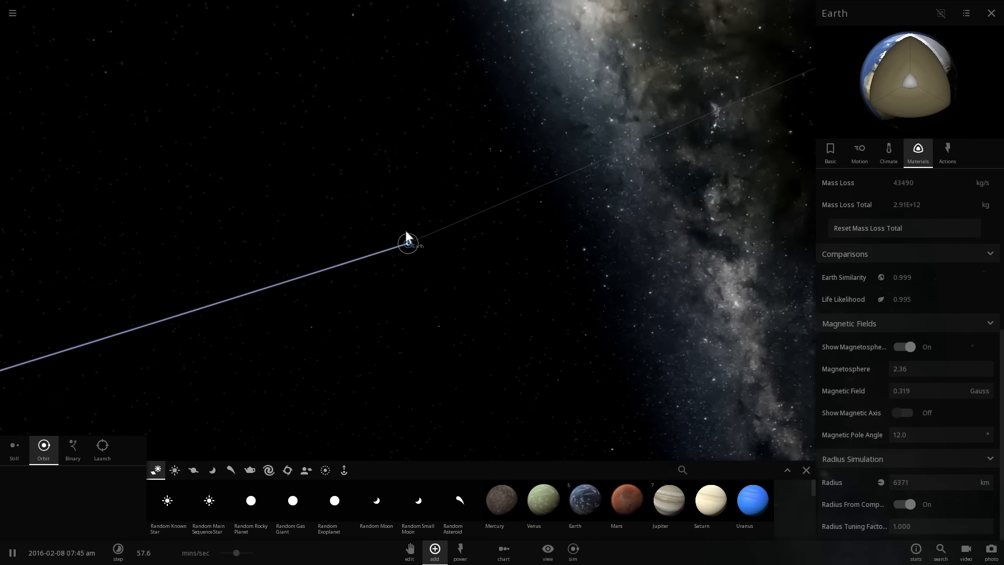
# Turn on Venus's magnetosphere toggle, revealing it has none.
pyautogui.click(542, 500)
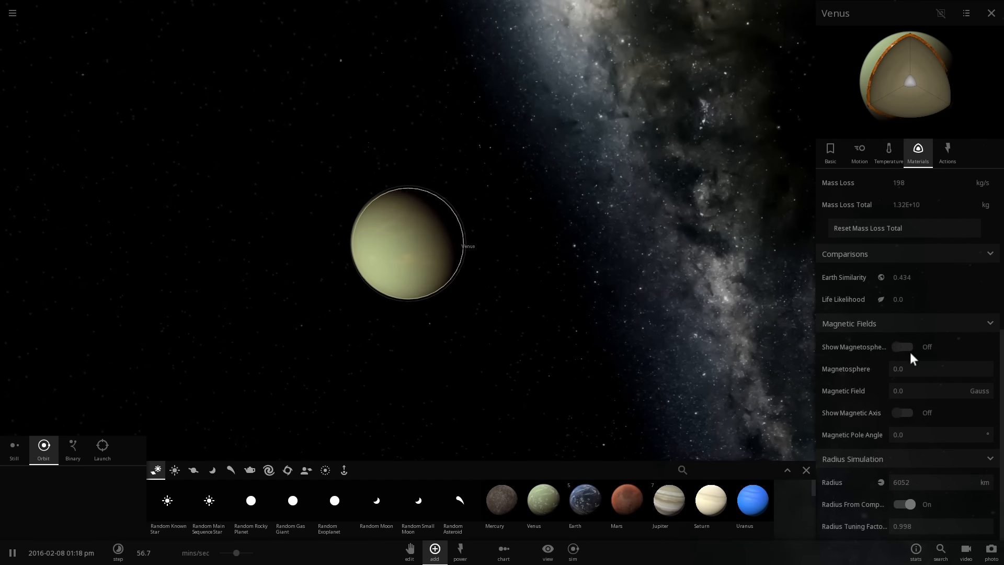
pyautogui.click(902, 346)
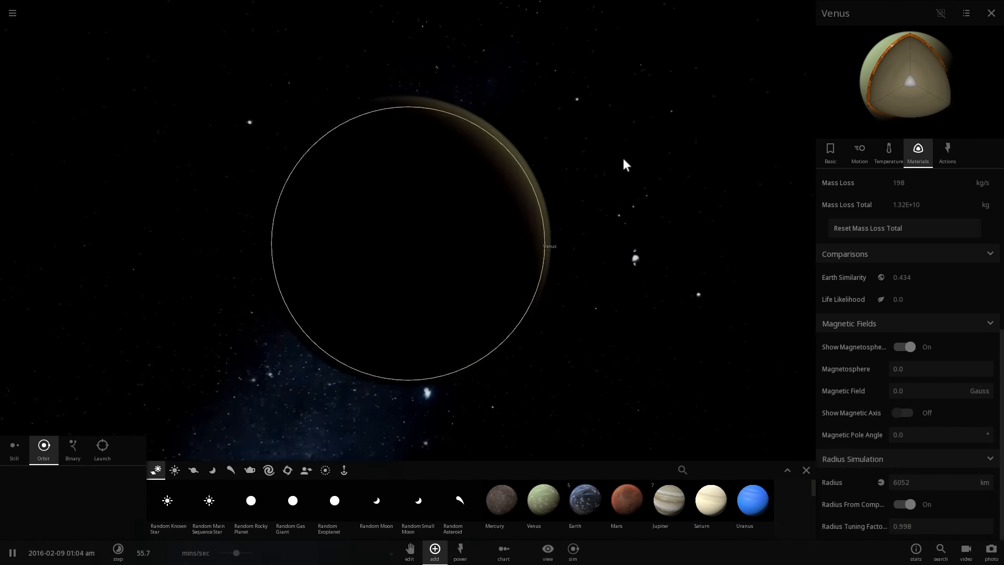
pyautogui.scroll(-3)
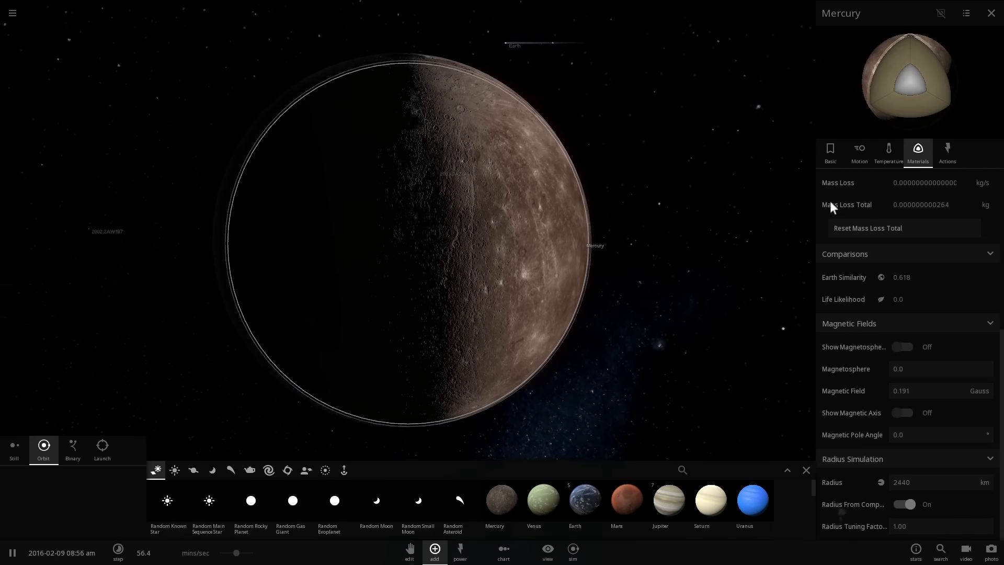
# Turn on Mercury's magnetosphere, read its 5.43 g/cm³ density, and select Mars.
pyautogui.click(902, 347)
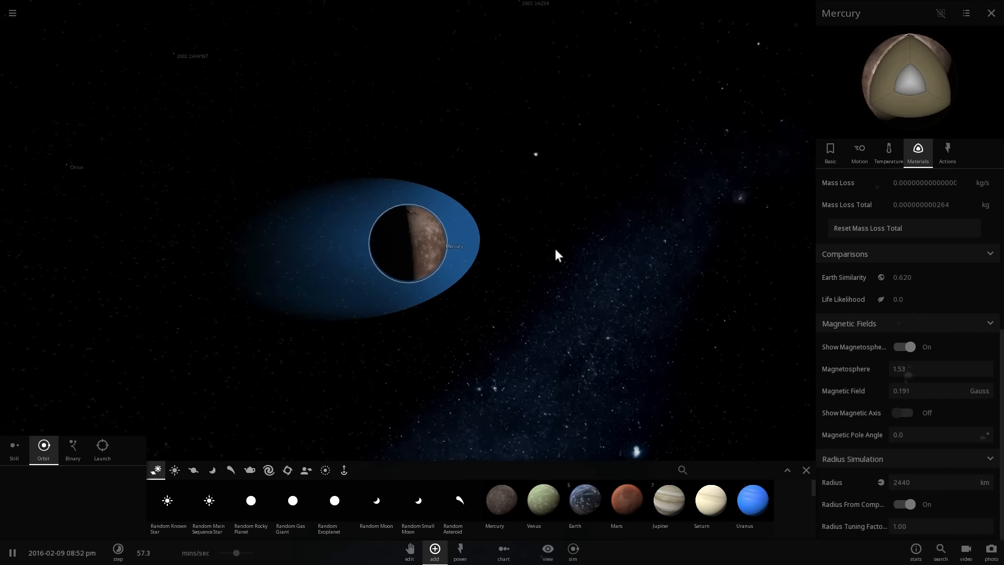
pyautogui.click(829, 151)
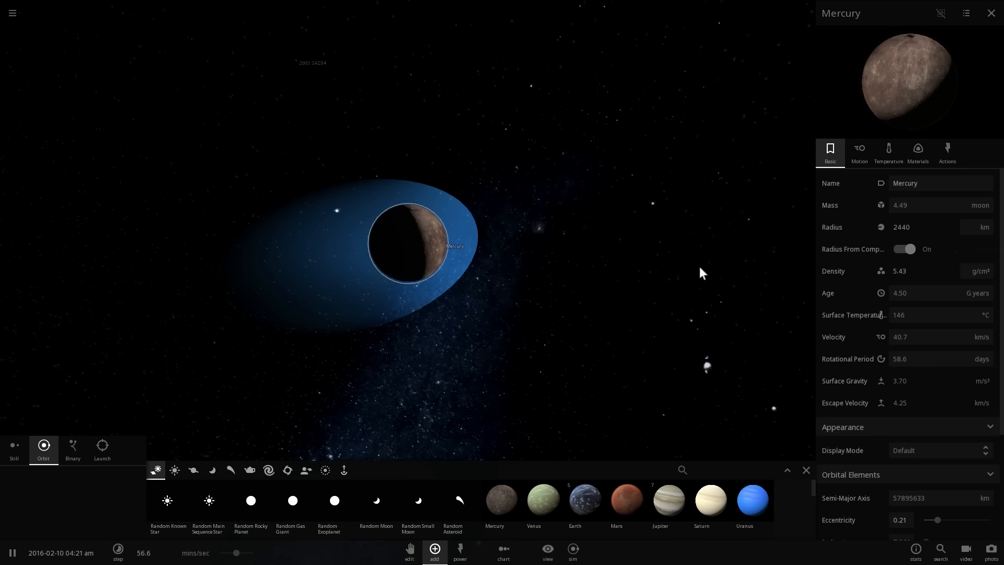
pyautogui.click(922, 270)
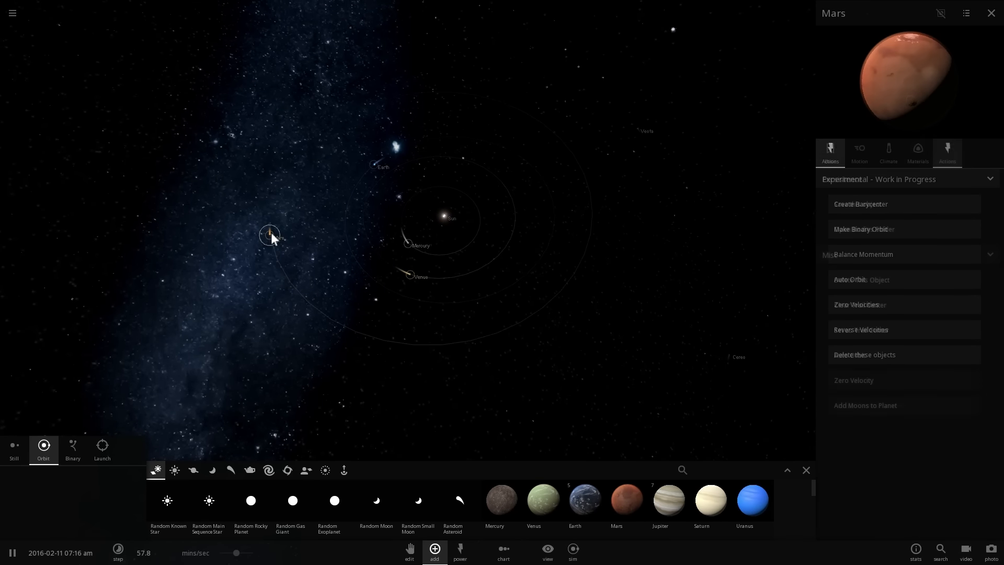
# Inspect Mars's Basic properties up close (3.93 g/cm³ density), then select the Sun.
pyautogui.click(829, 153)
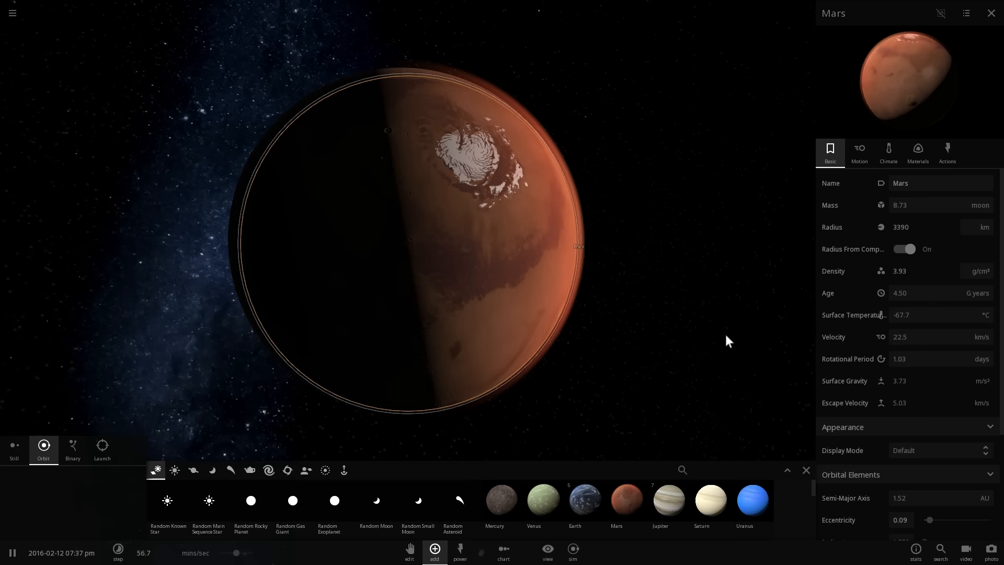
pyautogui.moveTo(881, 270)
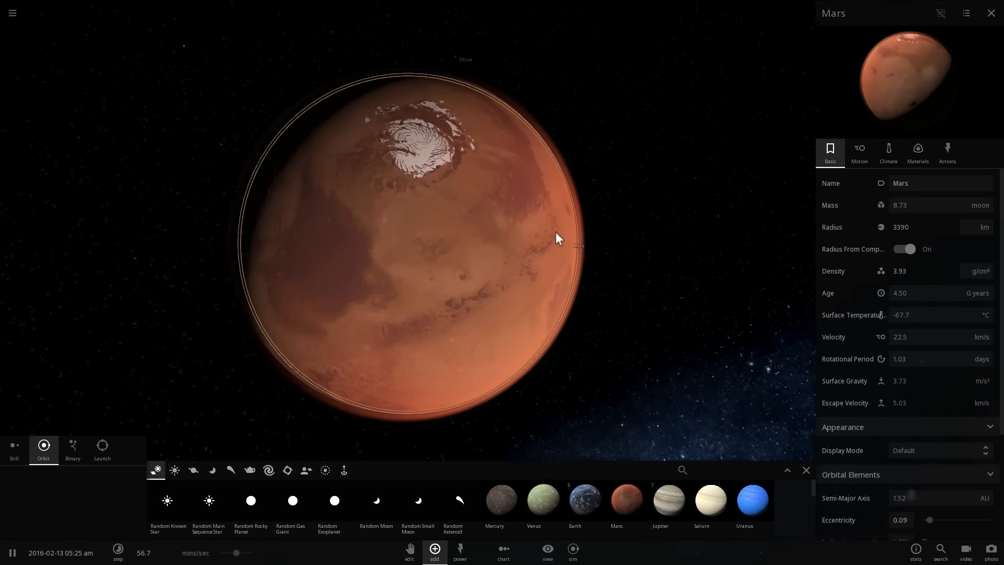
pyautogui.scroll(-3)
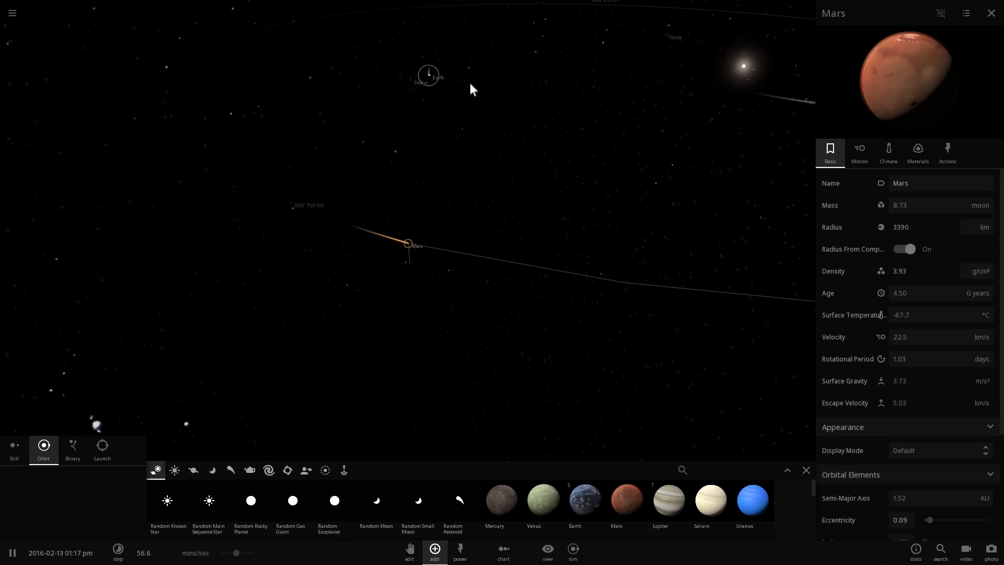
pyautogui.click(584, 500)
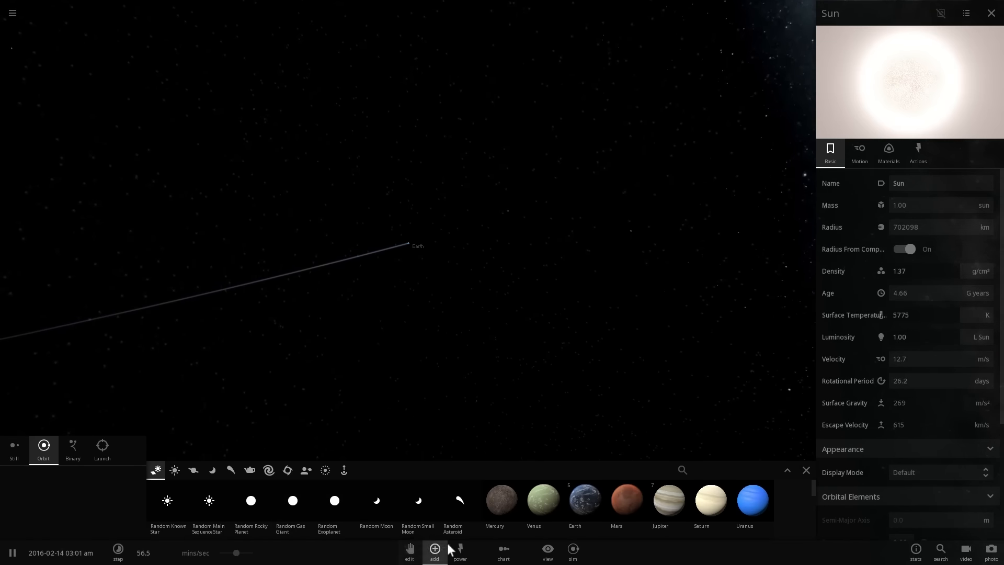
# Adjust the habitable-zone display, then load the Proxima b simulation.
pyautogui.click(547, 552)
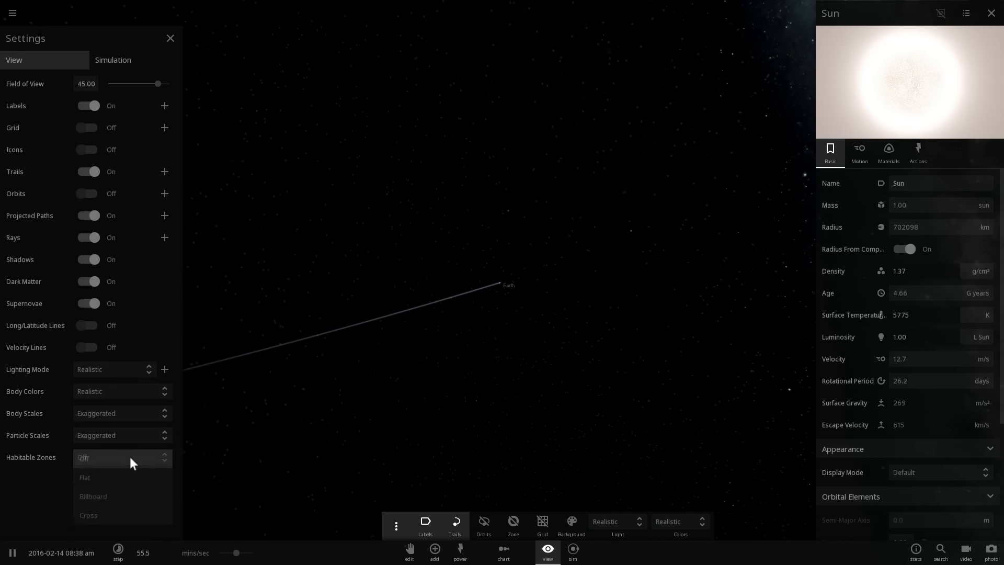
pyautogui.click(85, 478)
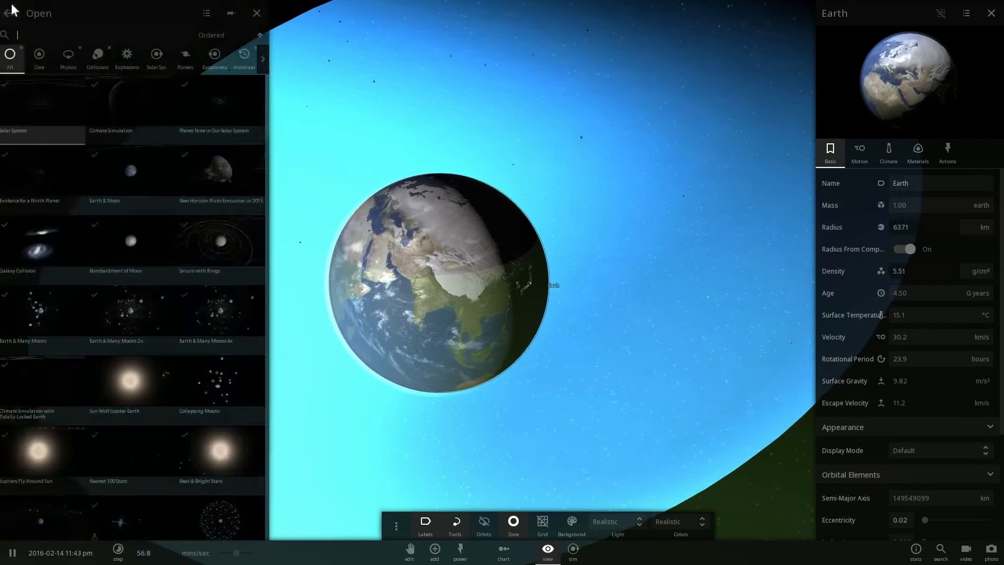
pyautogui.click(218, 56)
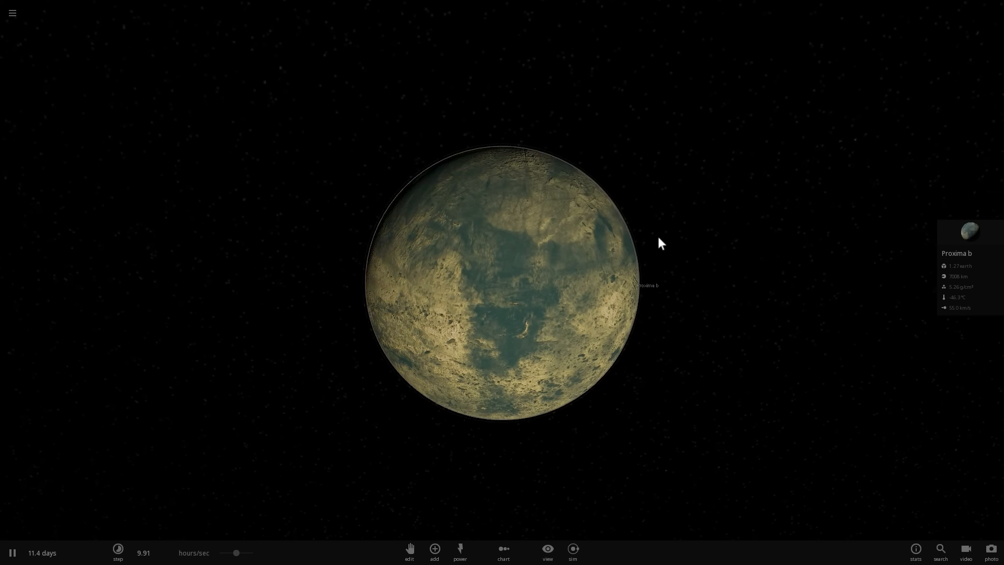
# Set Proxima b's density to 5.00 g/cm³, giving a 7,128 km radius.
pyautogui.click(967, 232)
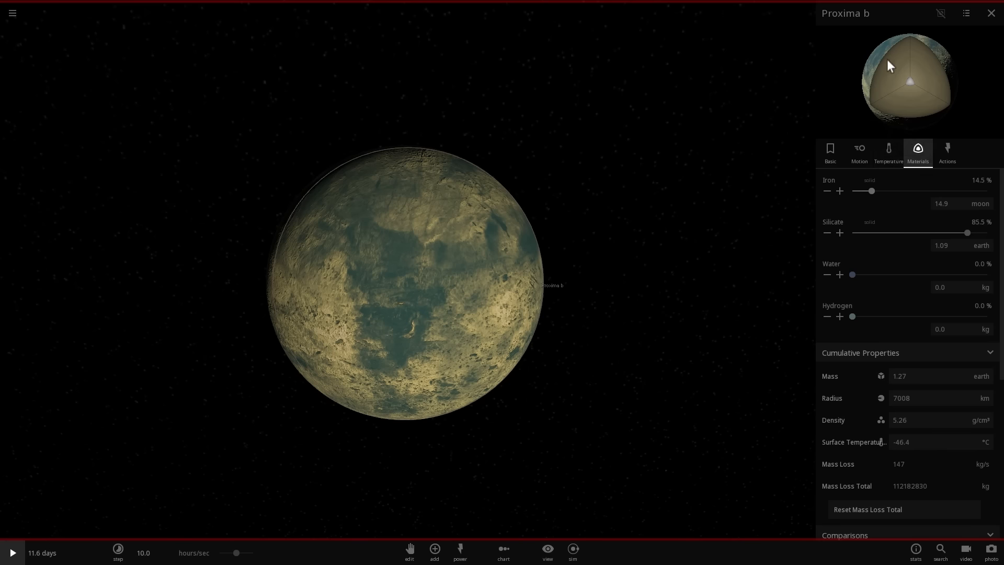
pyautogui.moveTo(860, 150)
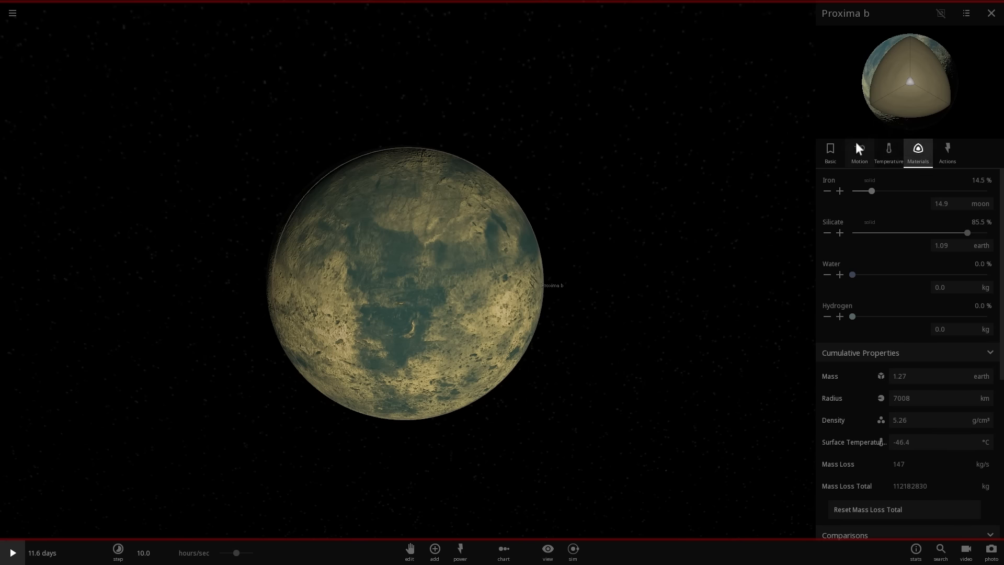
pyautogui.click(830, 151)
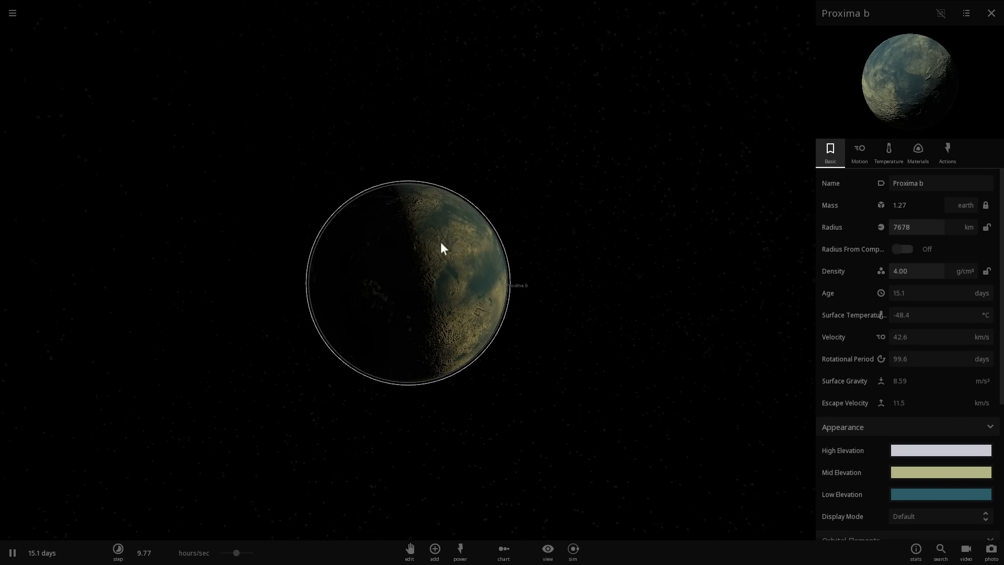
pyautogui.click(916, 270)
pyautogui.write('5')
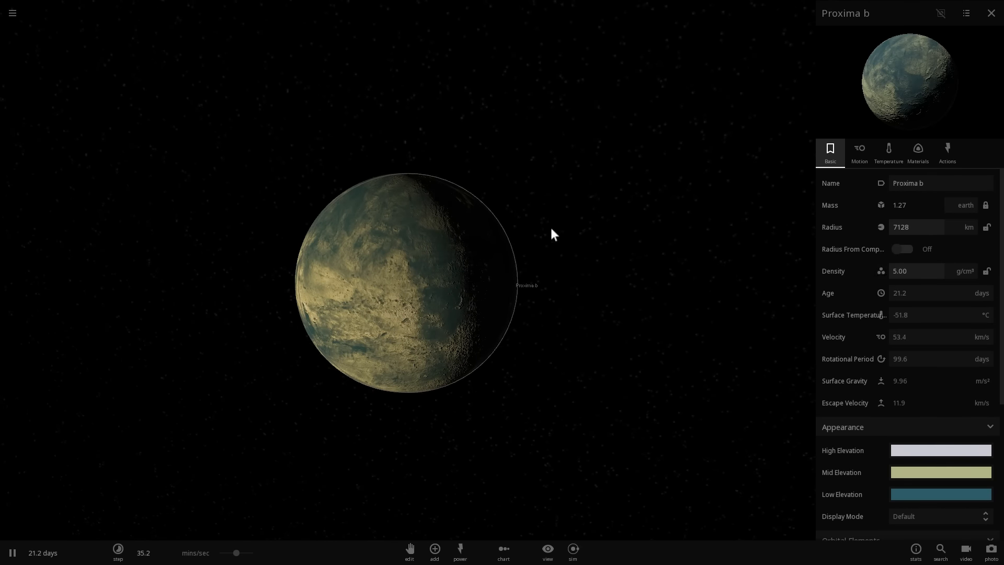
pyautogui.moveTo(219, 249)
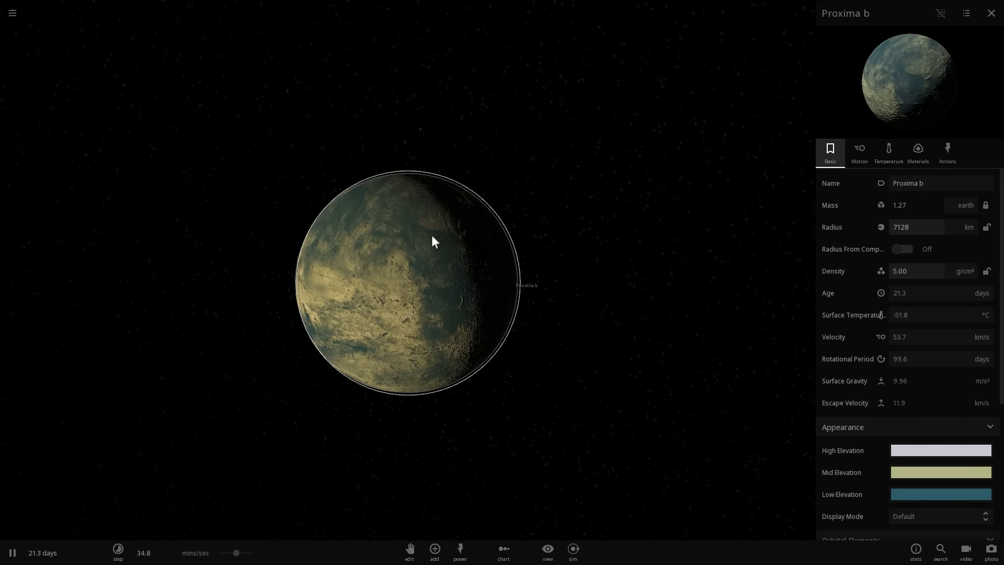
pyautogui.scroll(-3)
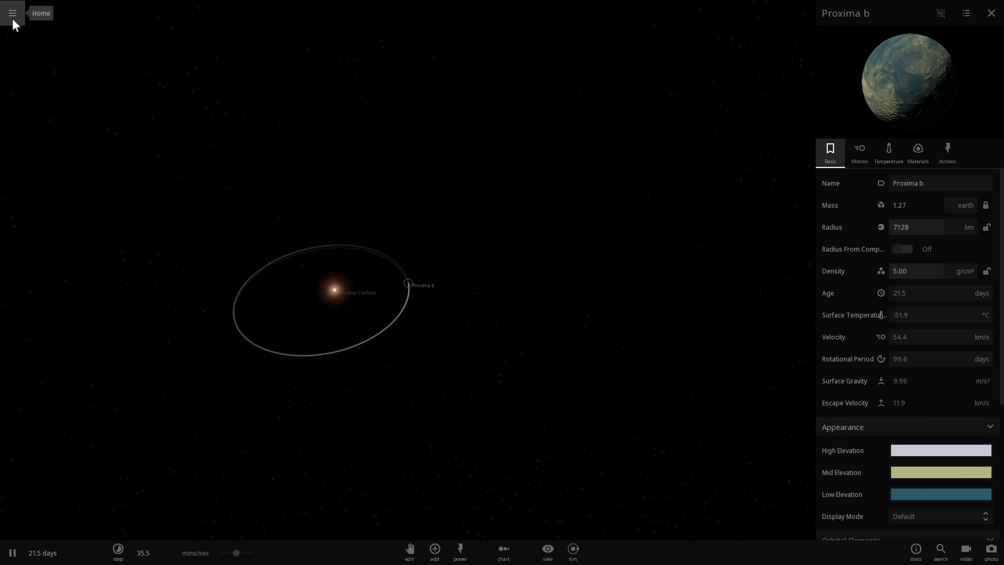
pyautogui.moveTo(435, 549)
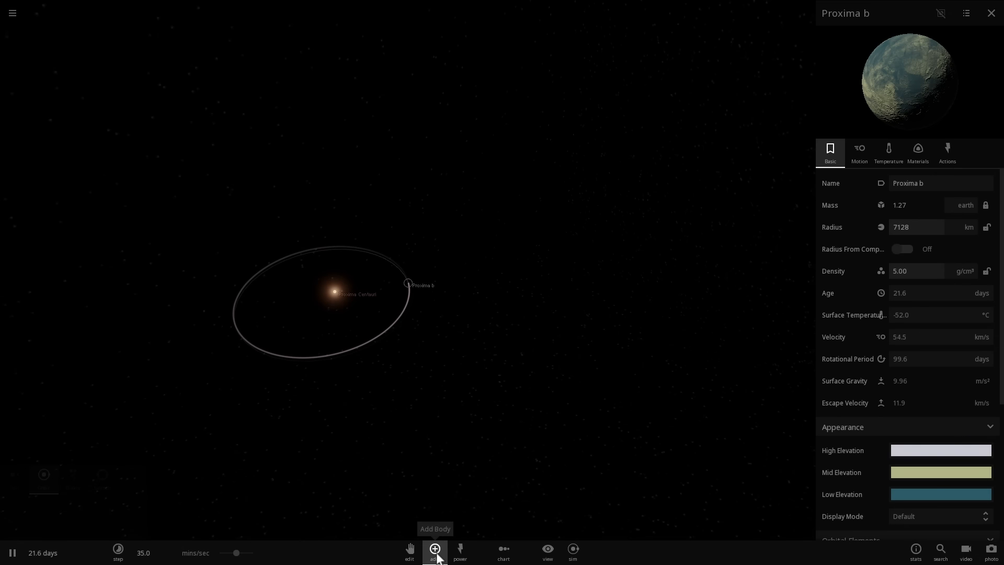
# Add TrES-4 A b from the catalogue in orbit near Proxima b, then refocus on Proxima b.
pyautogui.click(434, 549)
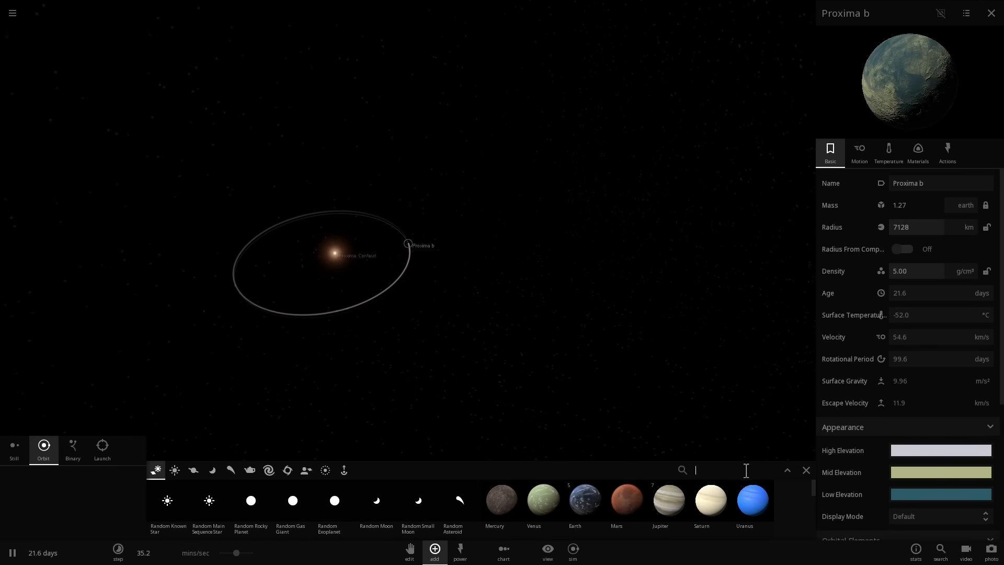
pyautogui.write('tres')
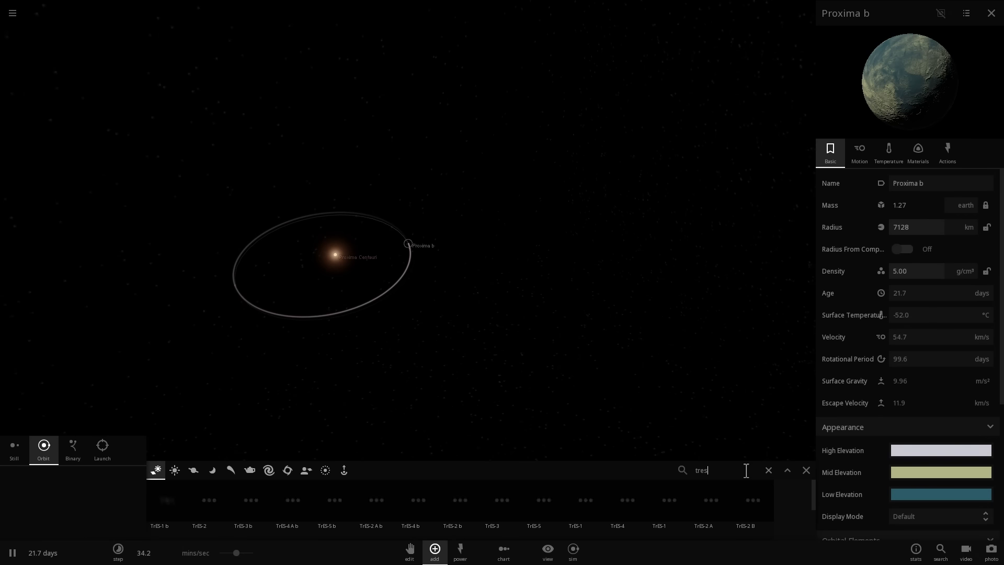
pyautogui.moveTo(292, 500)
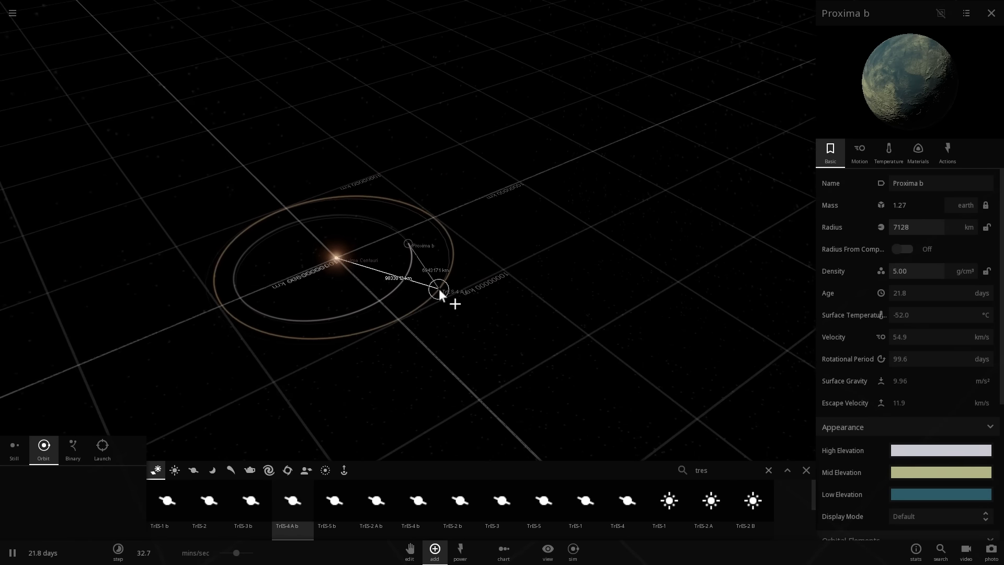
pyautogui.click(438, 289)
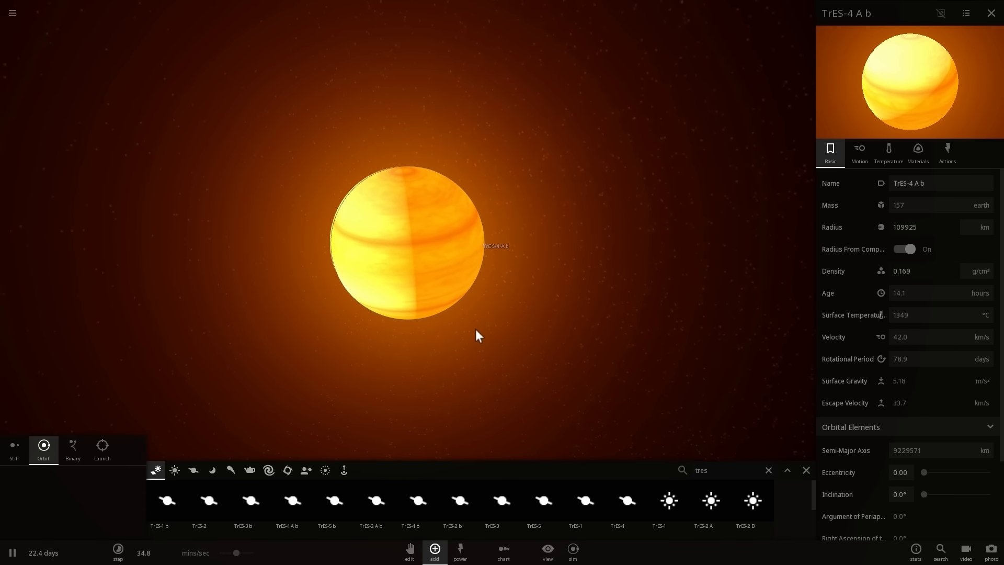
pyautogui.click(925, 271)
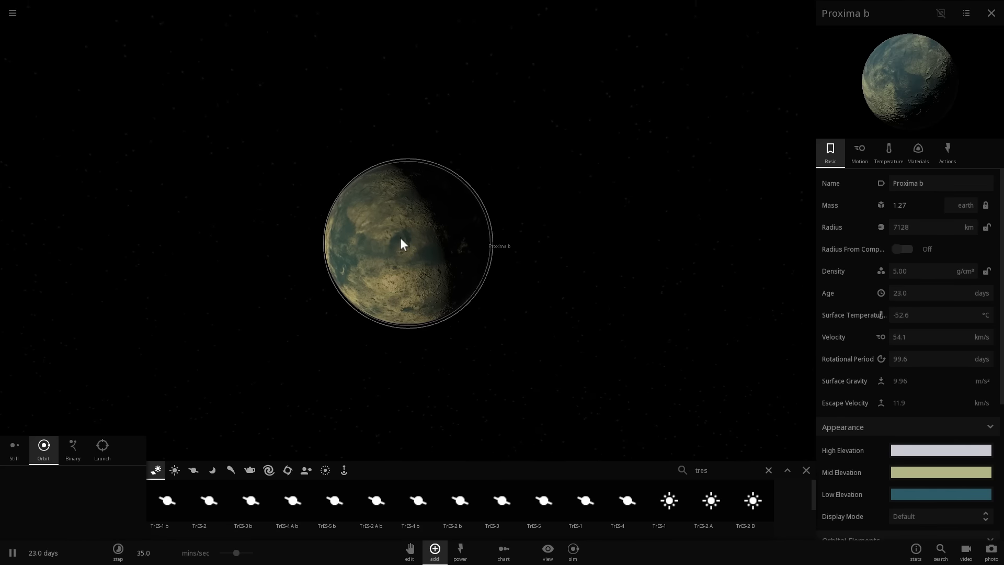
# Review Proxima b's Motion and Materials, then lower its density to 145 kg/m³ (23,200 km radius).
pyautogui.click(860, 153)
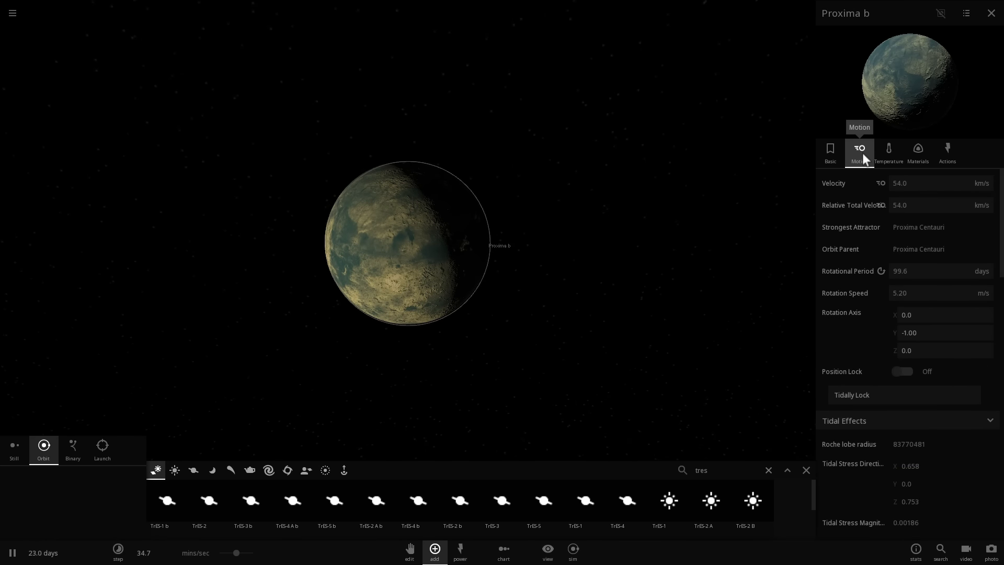
pyautogui.click(829, 152)
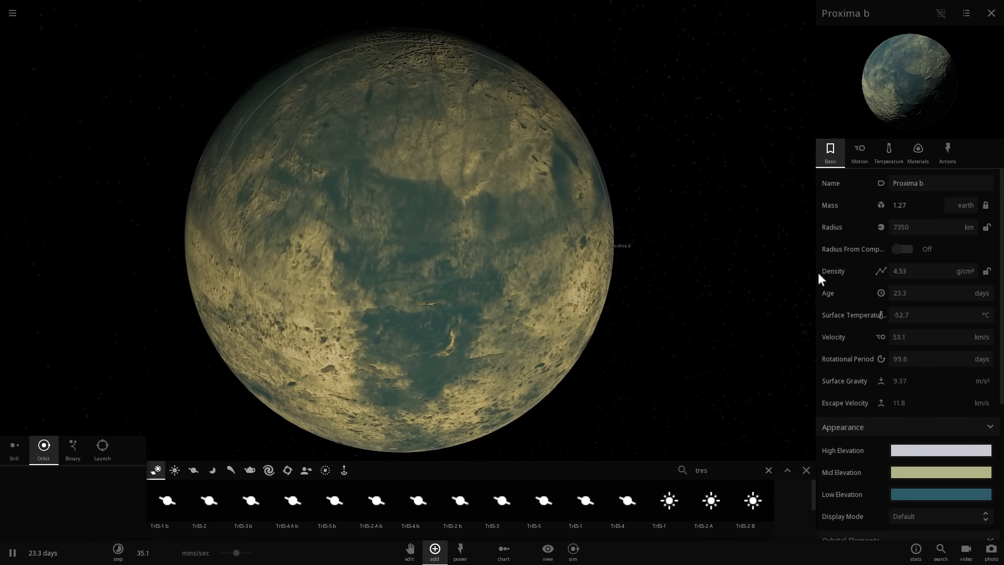
pyautogui.click(917, 151)
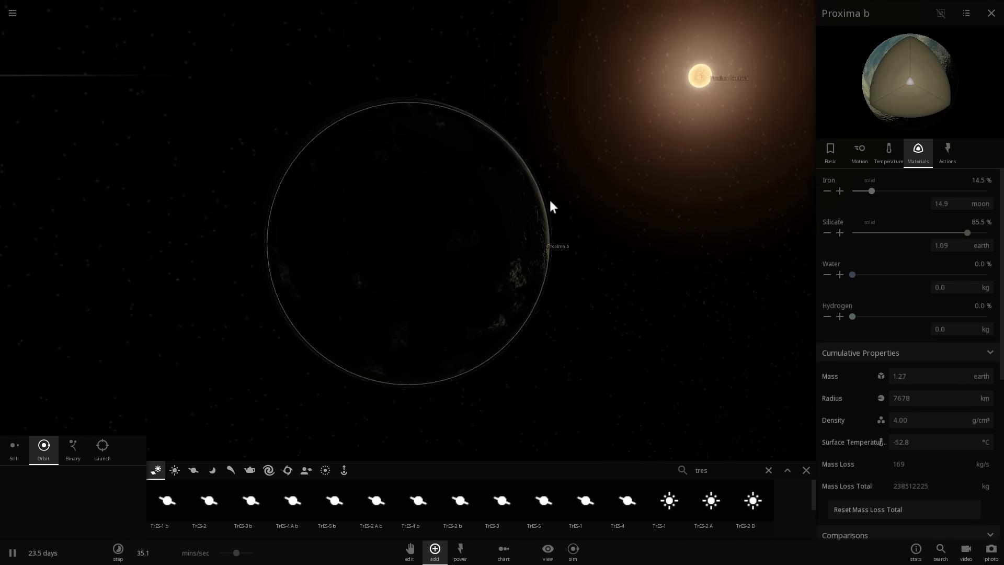
pyautogui.click(829, 152)
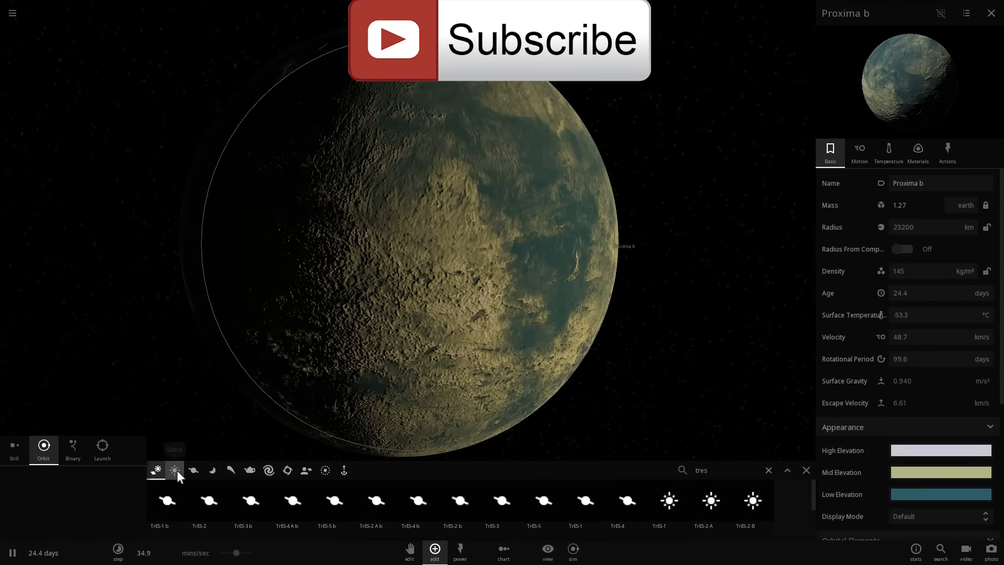
# Place Earth beside Proxima b as a Binary pair with Balance Motion on.
pyautogui.click(194, 470)
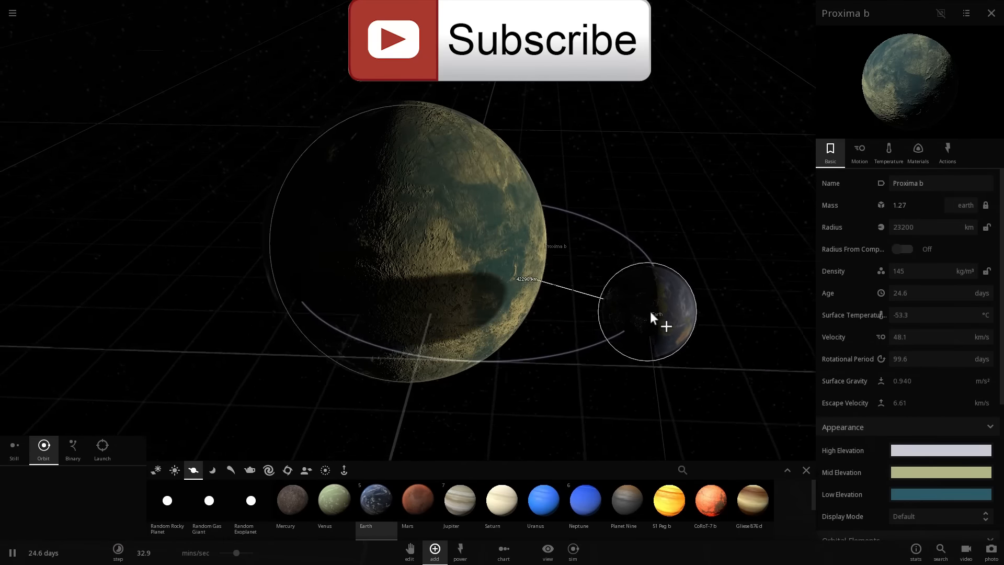
pyautogui.click(72, 449)
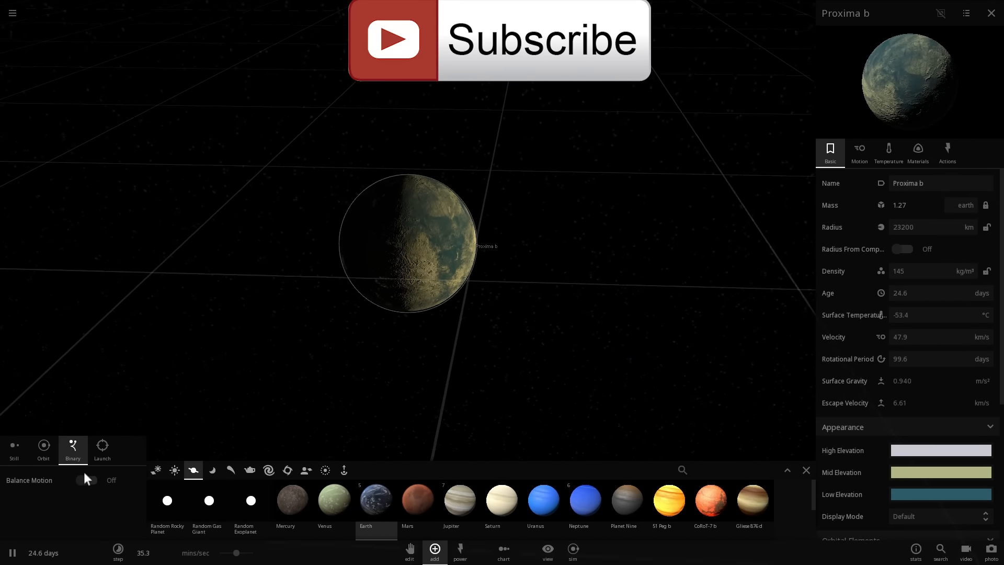
pyautogui.click(87, 480)
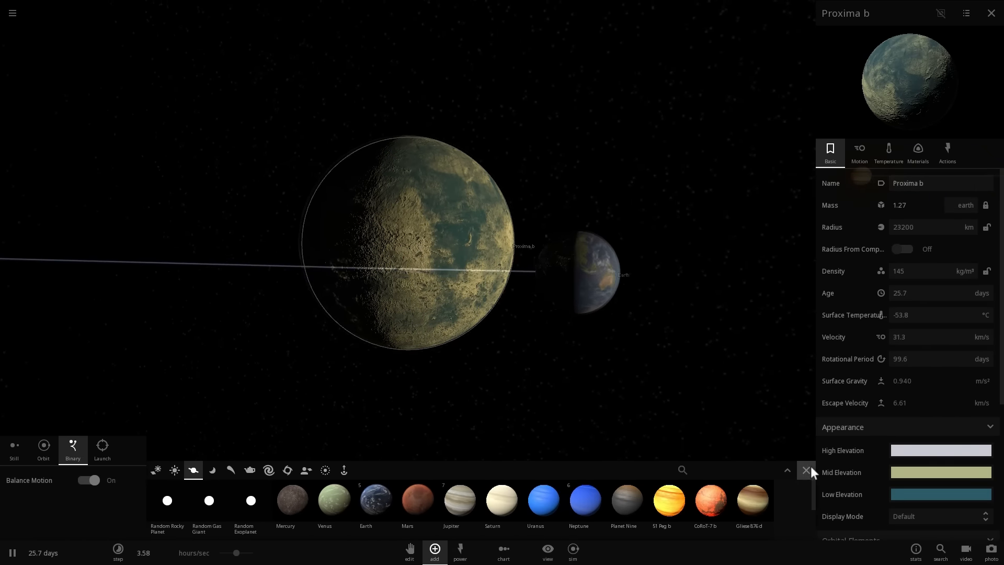
pyautogui.click(991, 13)
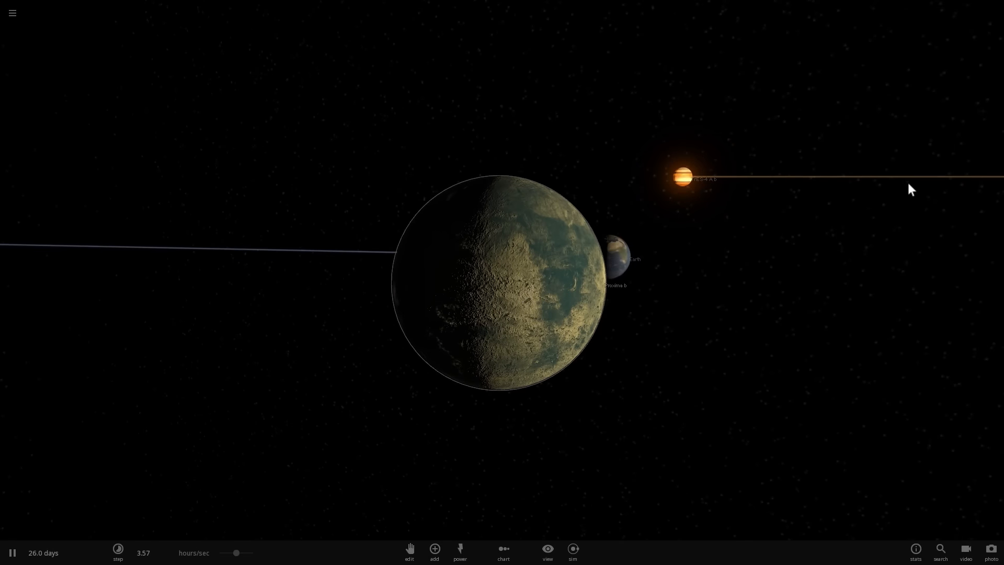